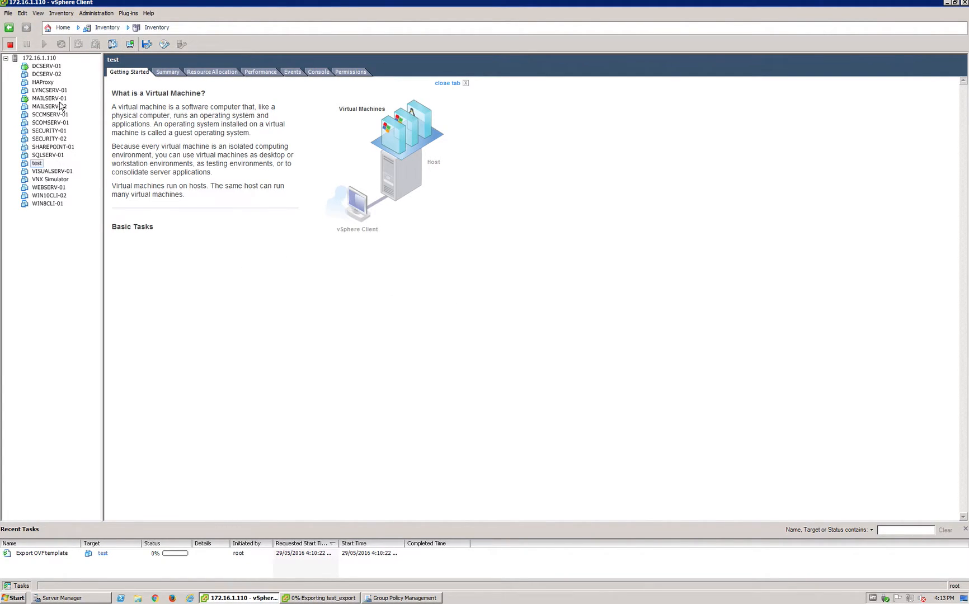
# Step: Browse MAILSERV-01's drive E: in its console to see the Apache and Cisco IOS Images folders
pyautogui.click(48, 98)
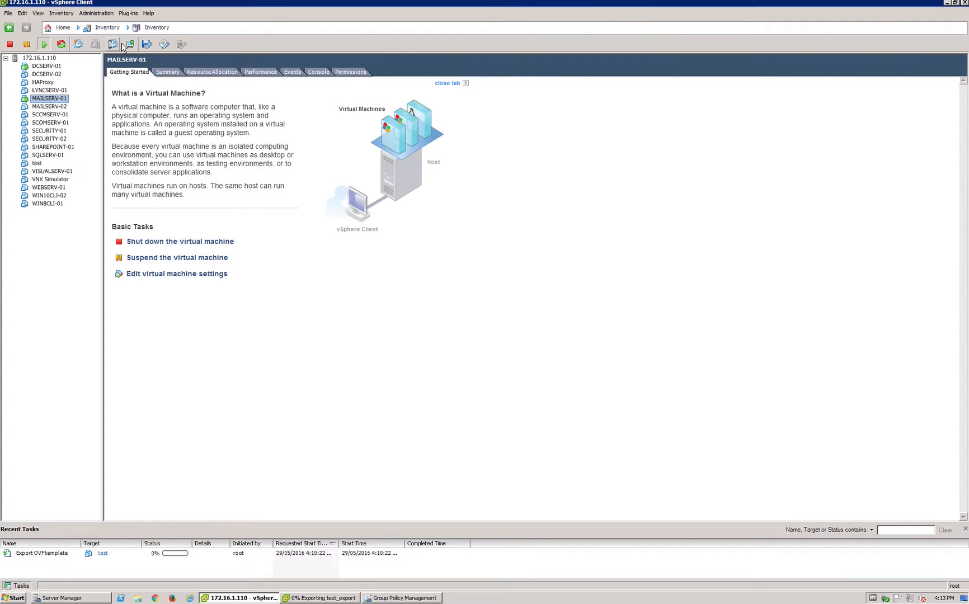
pyautogui.click(112, 44)
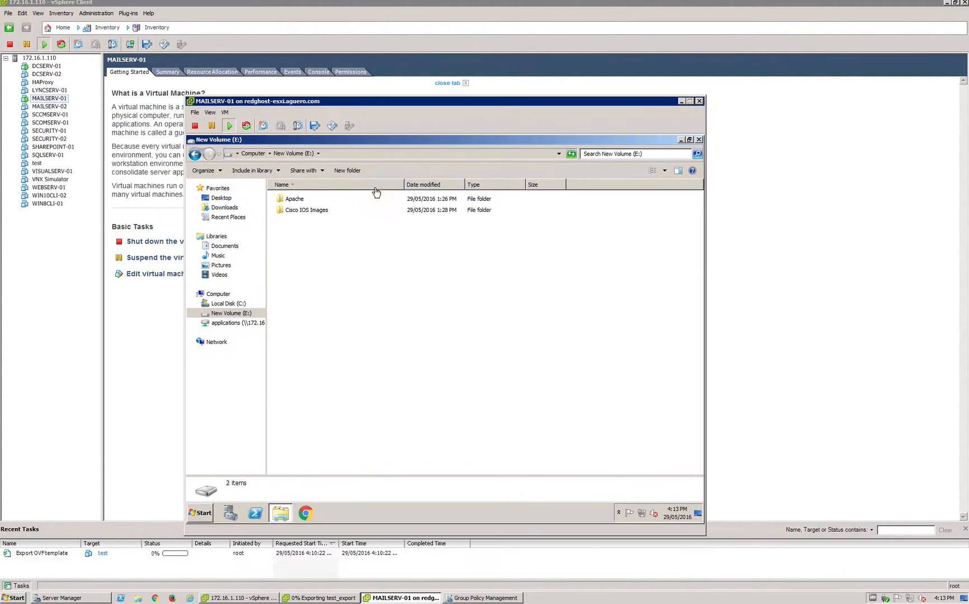
pyautogui.click(228, 313)
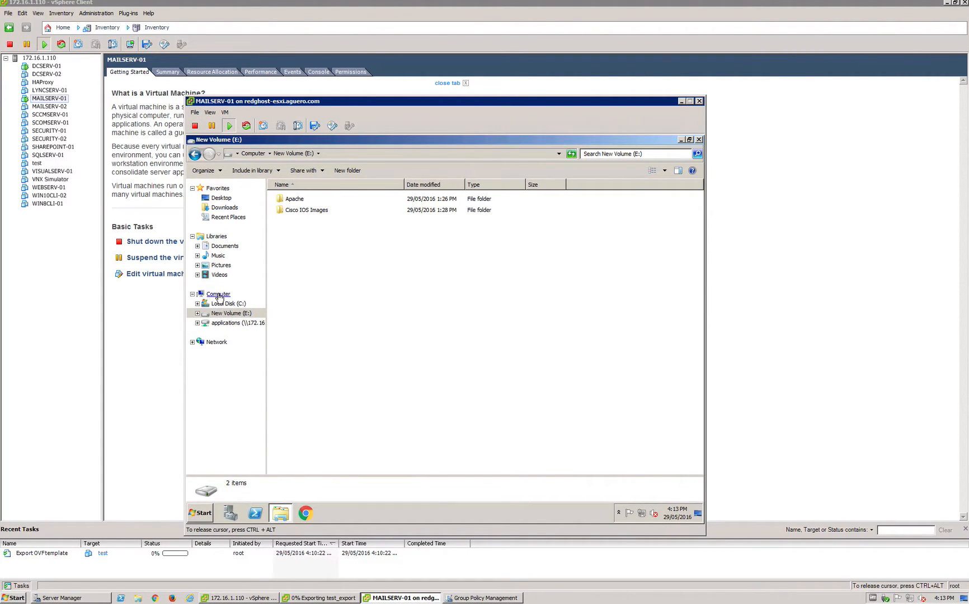
pyautogui.click(217, 293)
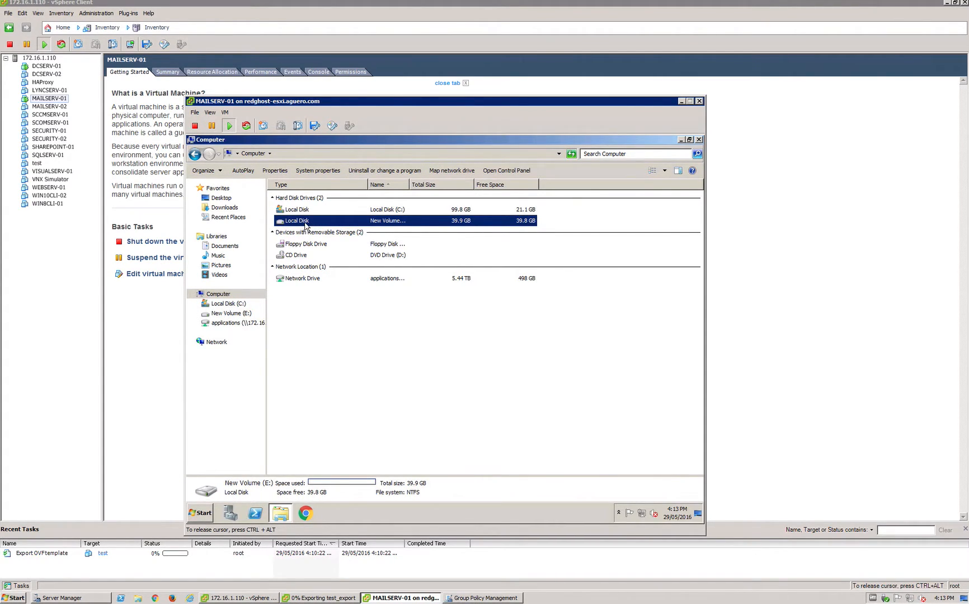
pyautogui.doubleClick(297, 221)
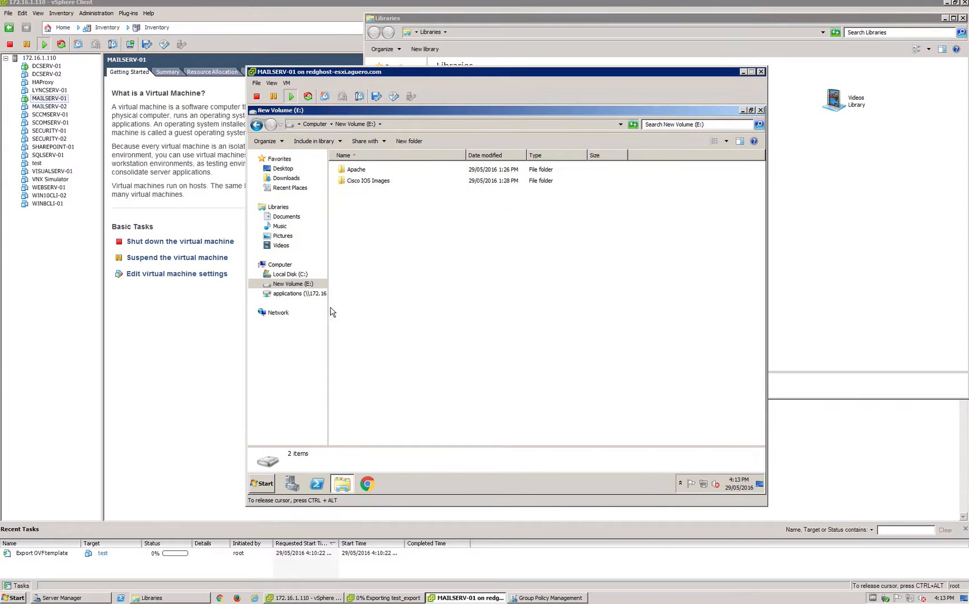
pyautogui.click(288, 284)
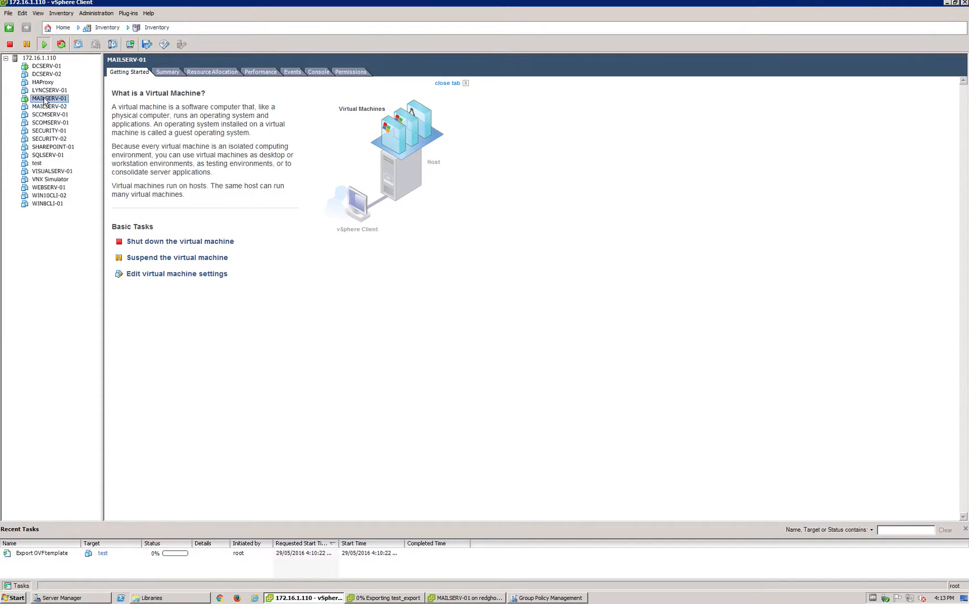
# Step: Inspect MAILSERV-01's Hard disk 2 in Edit Settings: MAILSERV-01_1.vmdk, 40 GB
pyautogui.rightClick(48, 97)
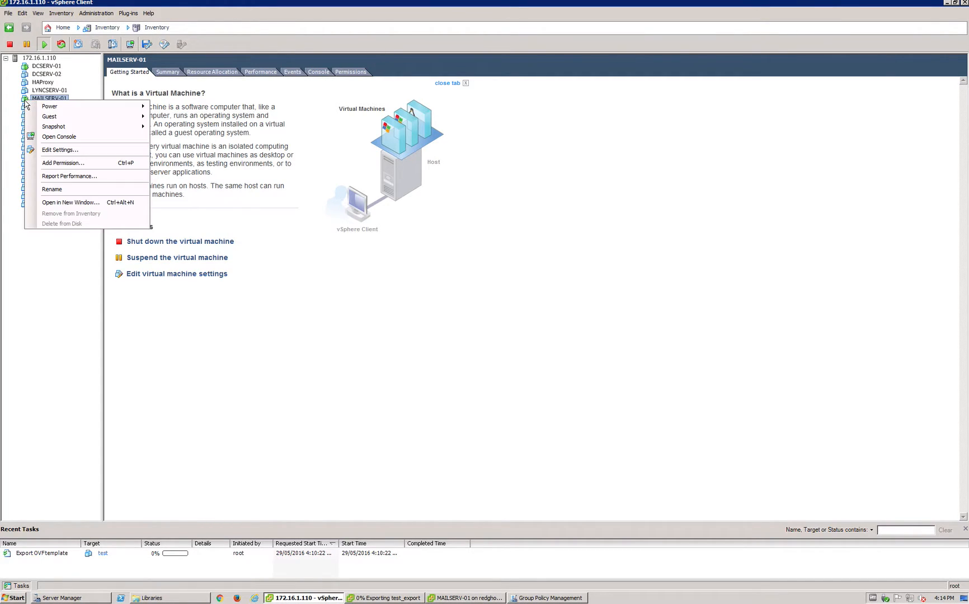
pyautogui.moveTo(65, 152)
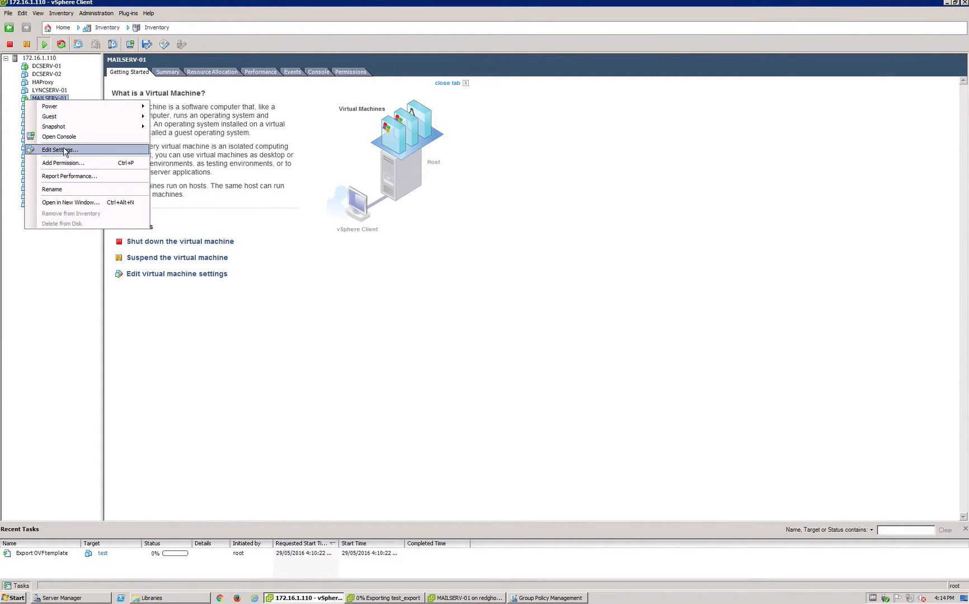
pyautogui.click(59, 149)
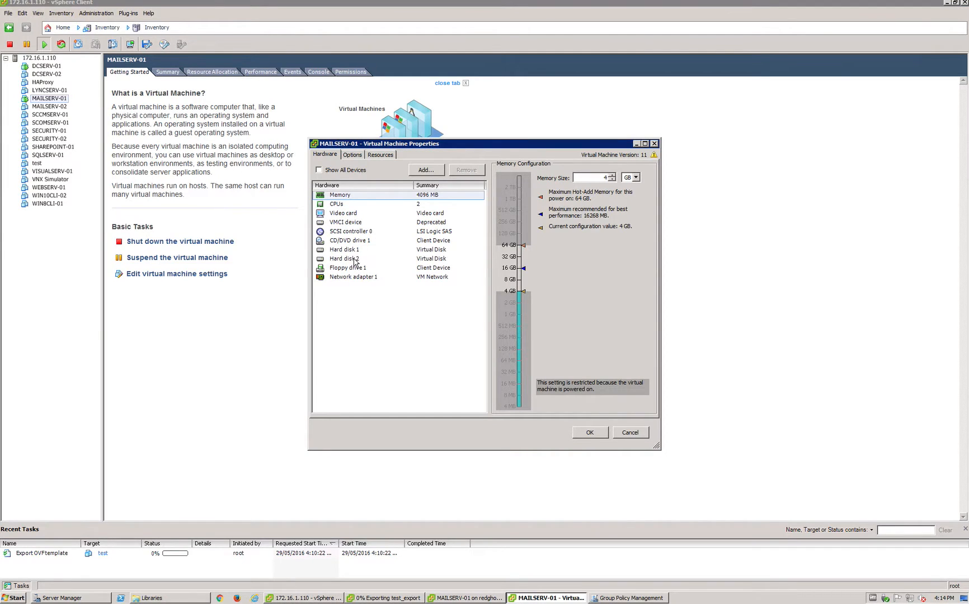
pyautogui.click(345, 259)
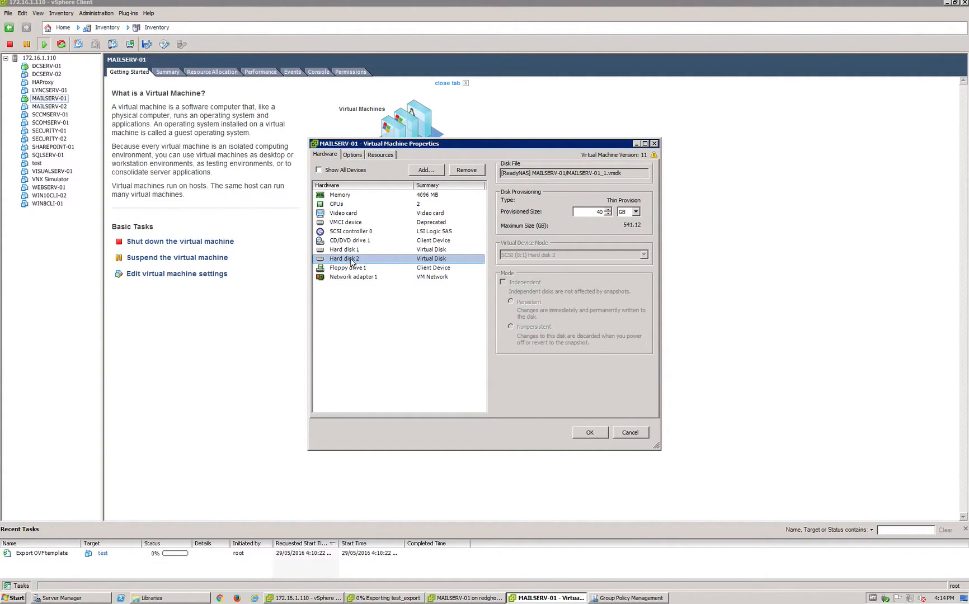
pyautogui.moveTo(539, 255)
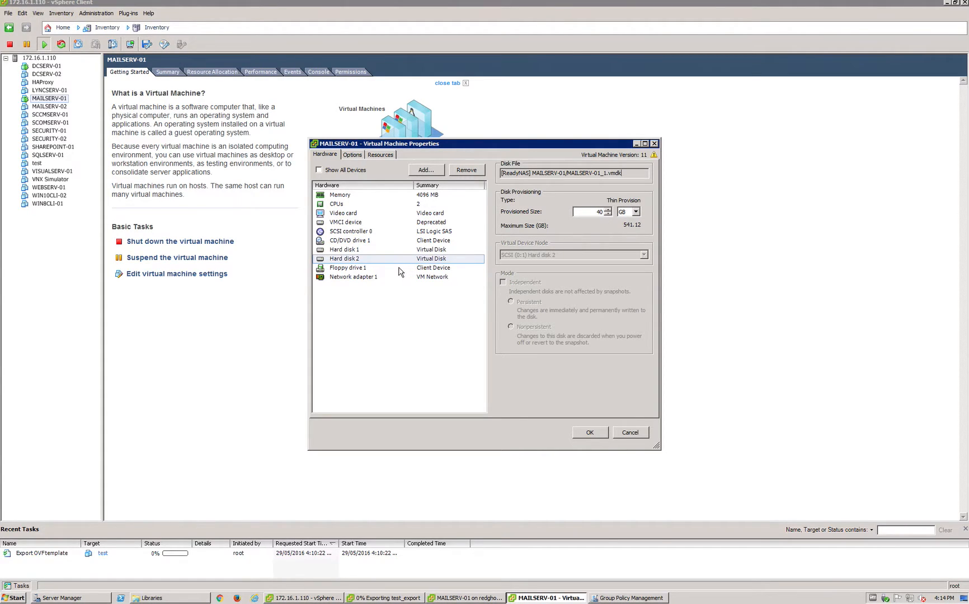
# Step: Remove Hard disk 2 from MAILSERV-01 only, keeping its disk files
pyautogui.click(344, 259)
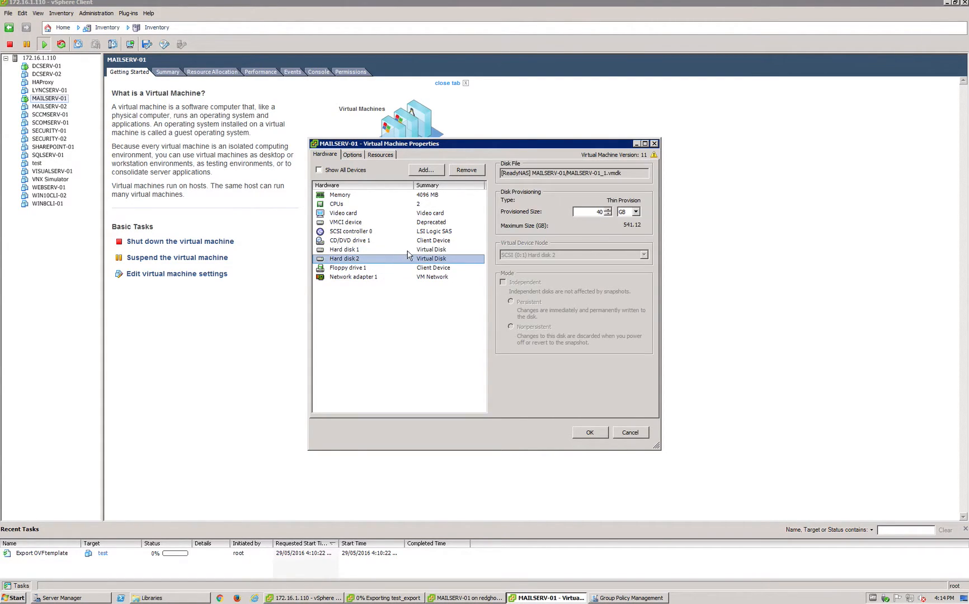
pyautogui.click(466, 170)
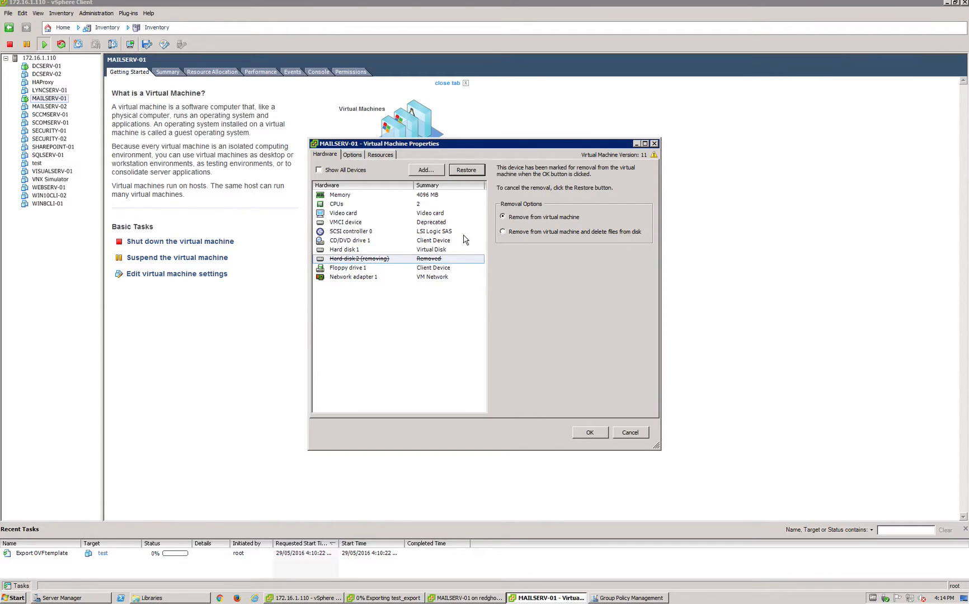
pyautogui.moveTo(367, 267)
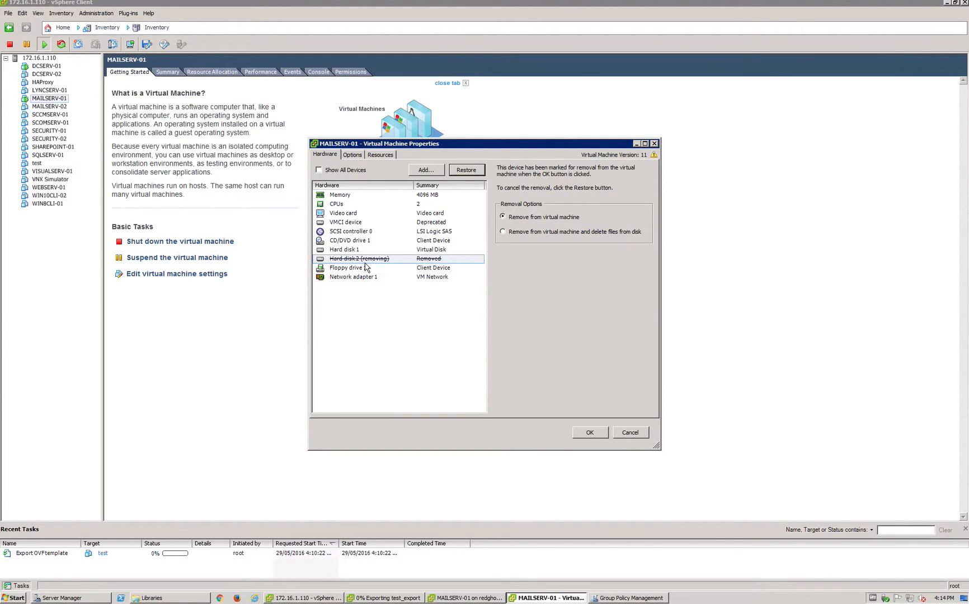
pyautogui.moveTo(547, 222)
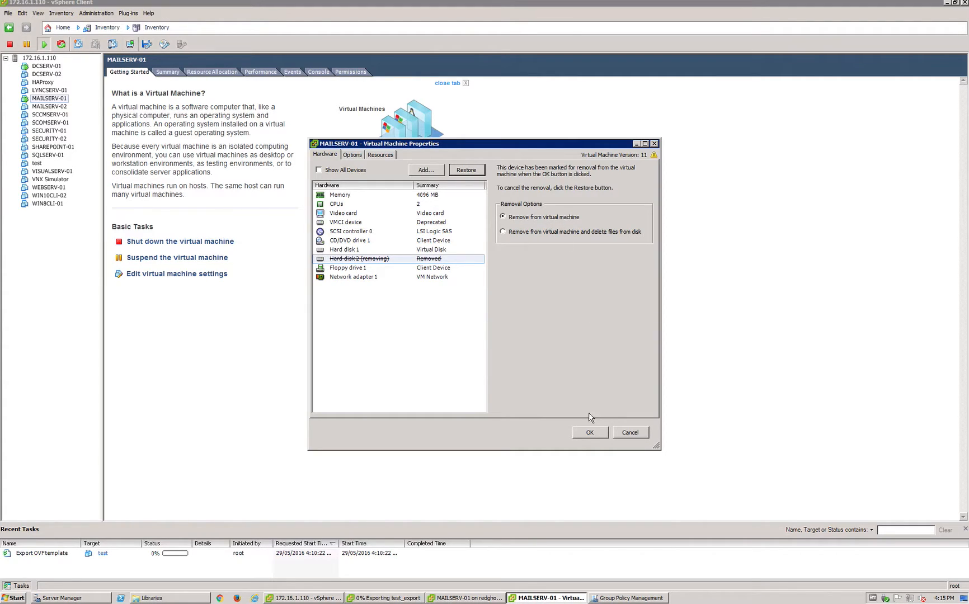
pyautogui.click(589, 433)
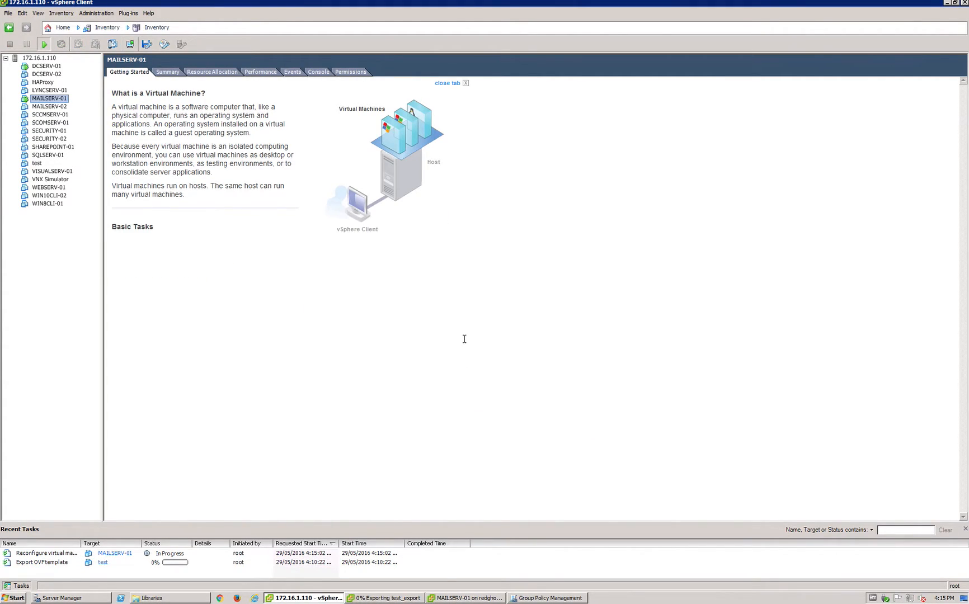
pyautogui.moveTo(185, 559)
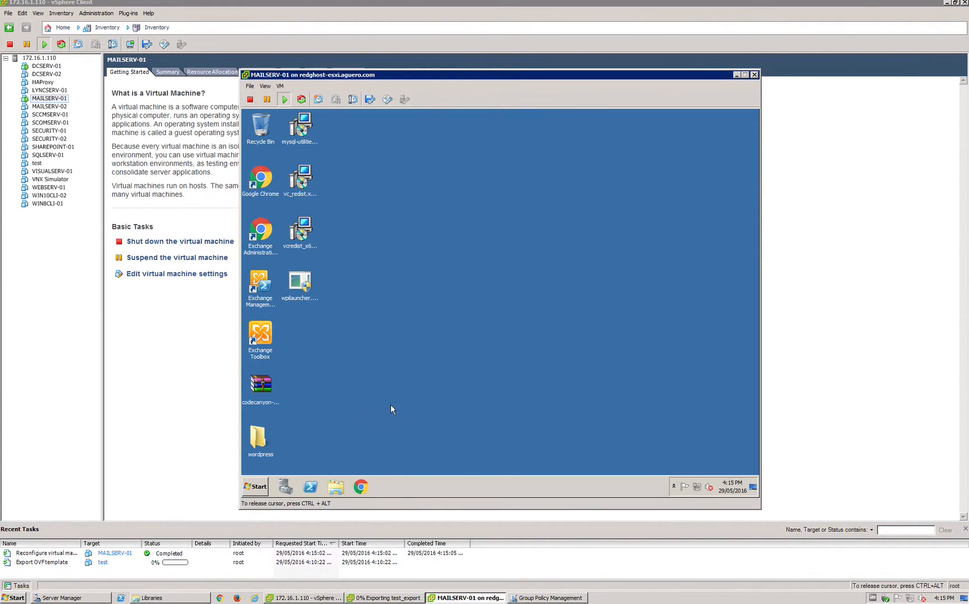
# Step: Close MAILSERV-01's console once the reconfiguration task shows Completed
pyautogui.click(336, 487)
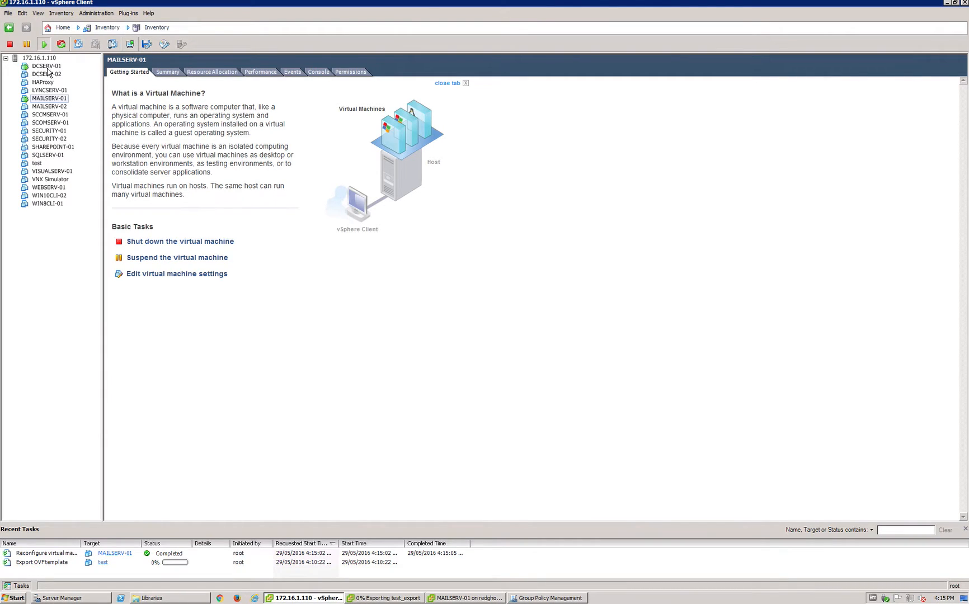
# Step: Add a hard disk to DCSERV-01 using an existing virtual disk
pyautogui.rightClick(46, 66)
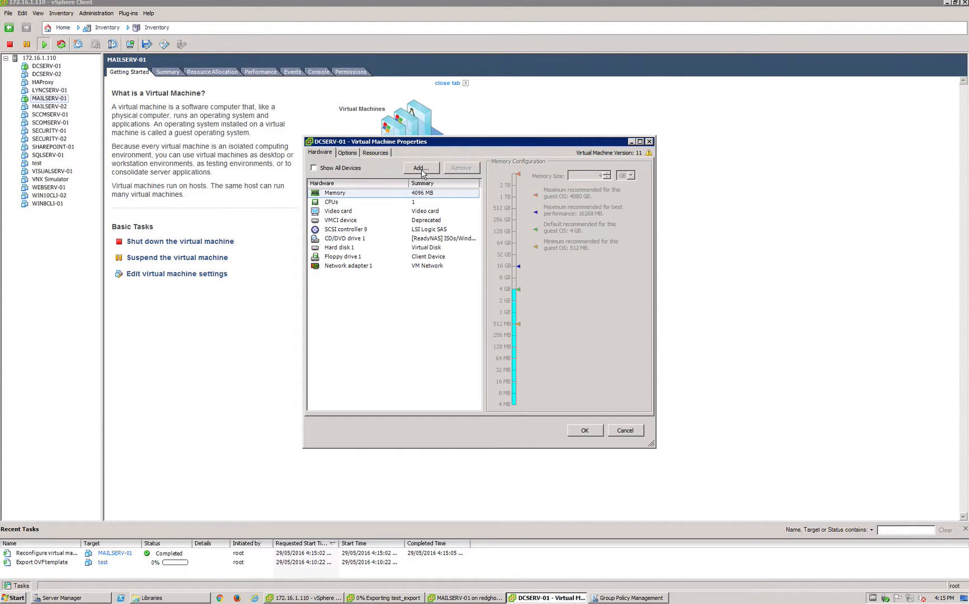
pyautogui.click(420, 168)
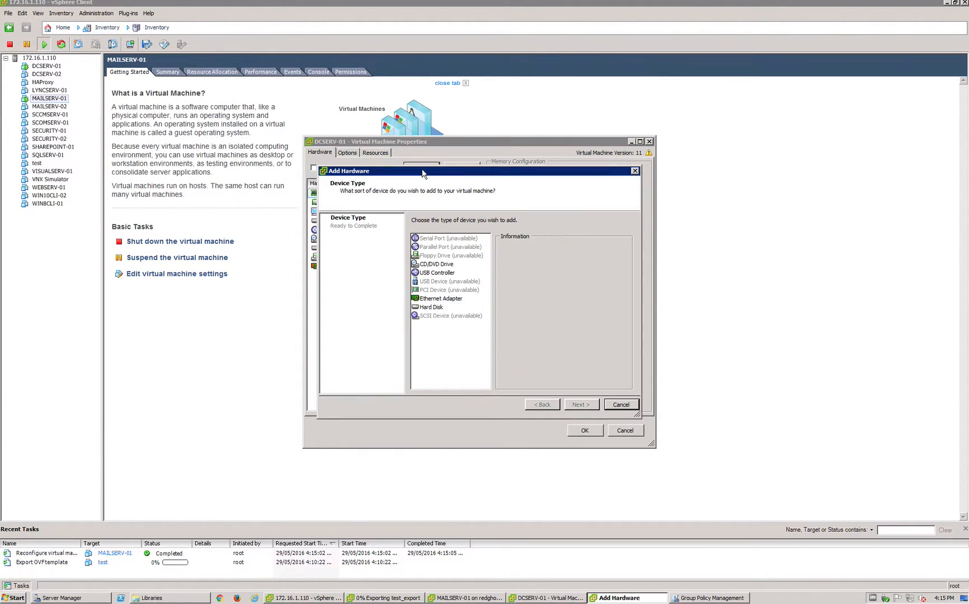
pyautogui.click(431, 307)
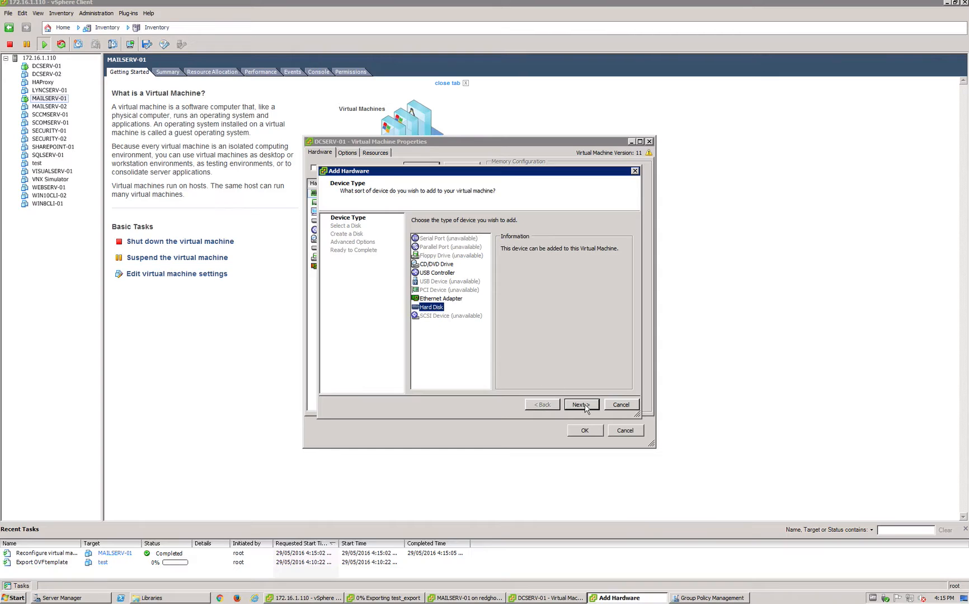
pyautogui.click(579, 404)
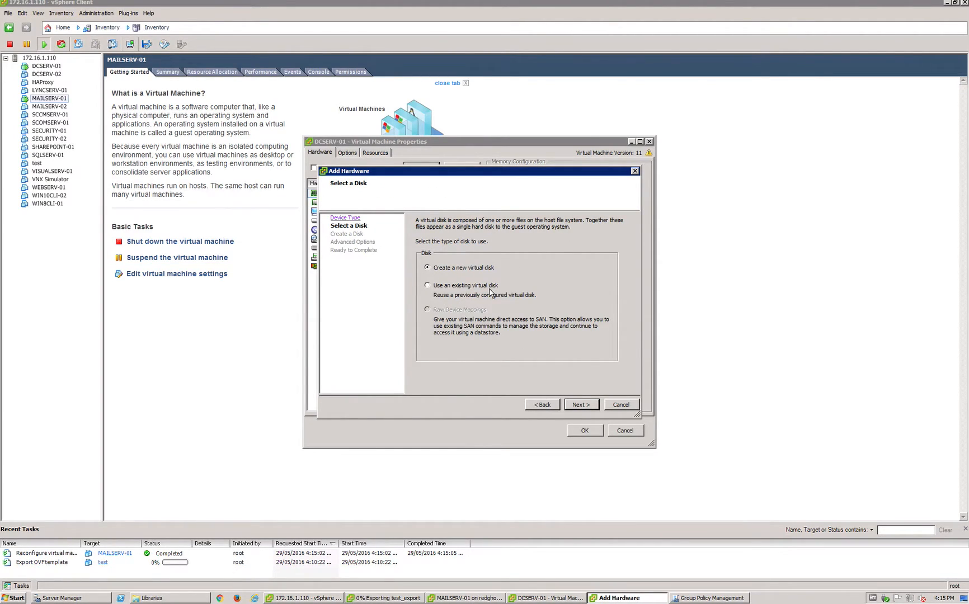
pyautogui.moveTo(553, 298)
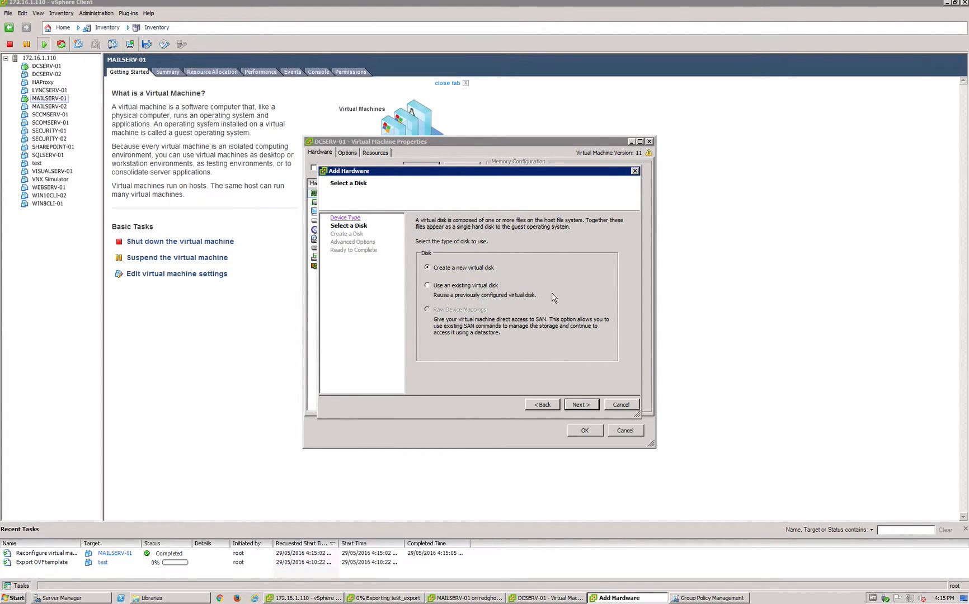
pyautogui.moveTo(497, 295)
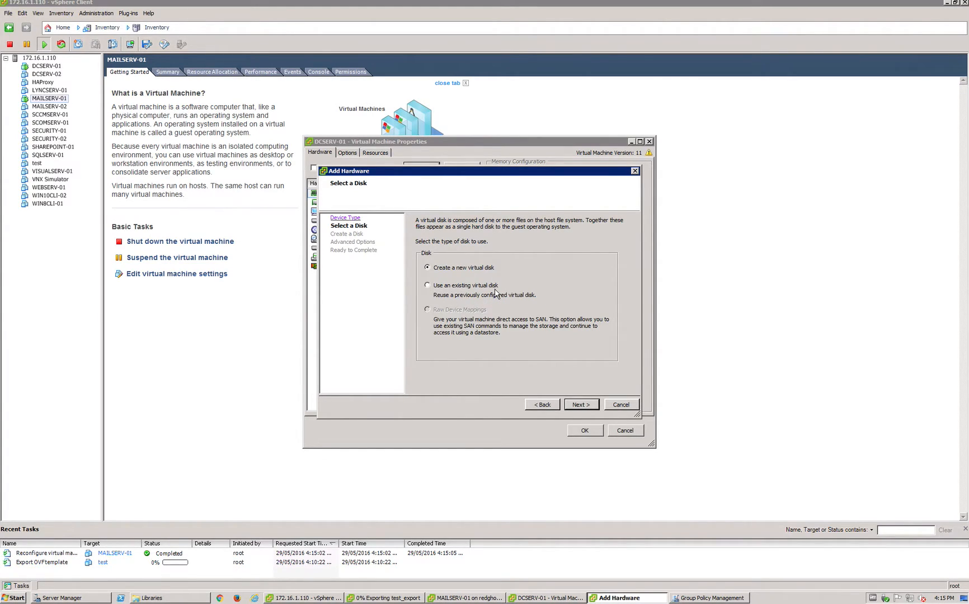
pyautogui.click(426, 284)
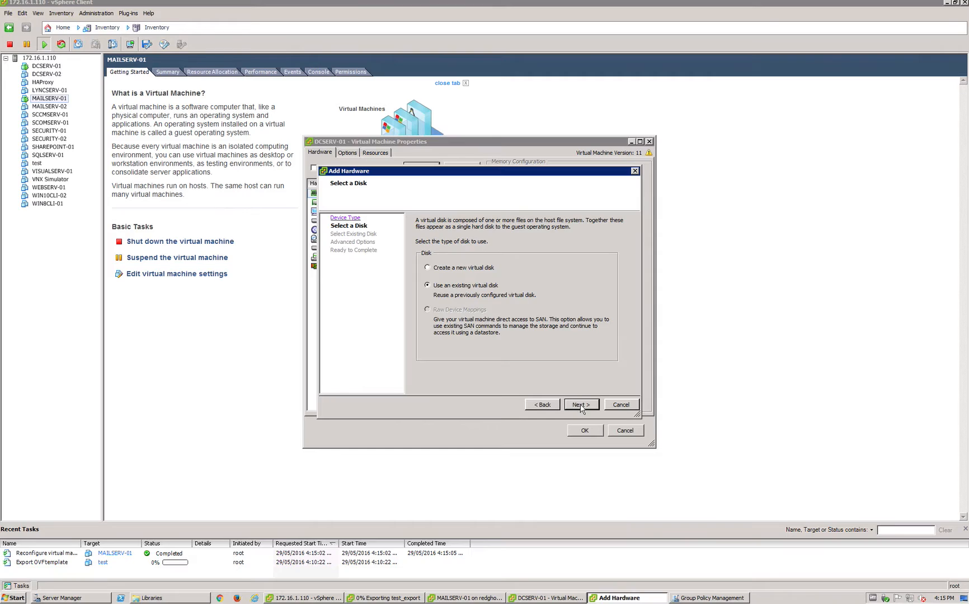
pyautogui.click(580, 404)
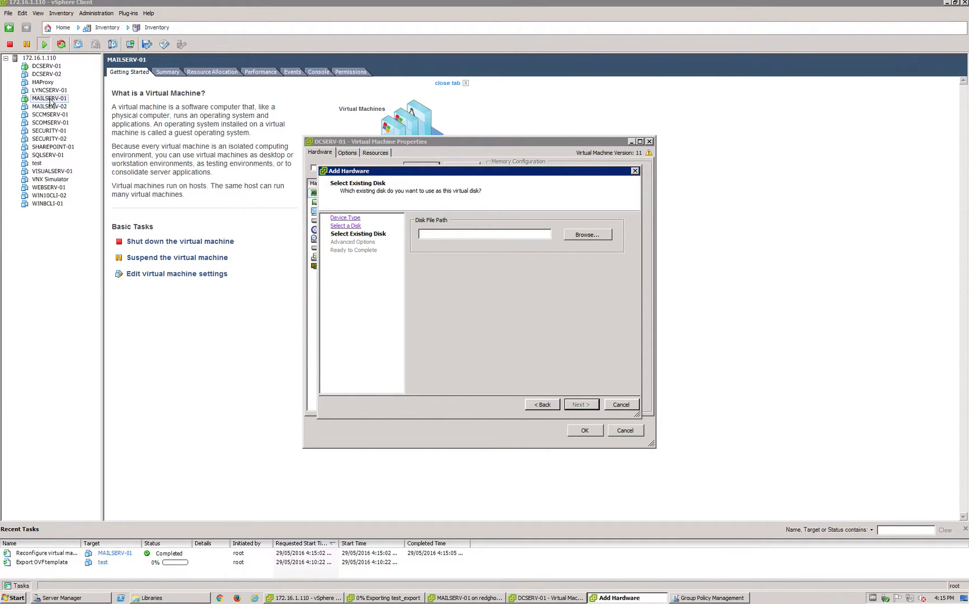
pyautogui.moveTo(560, 233)
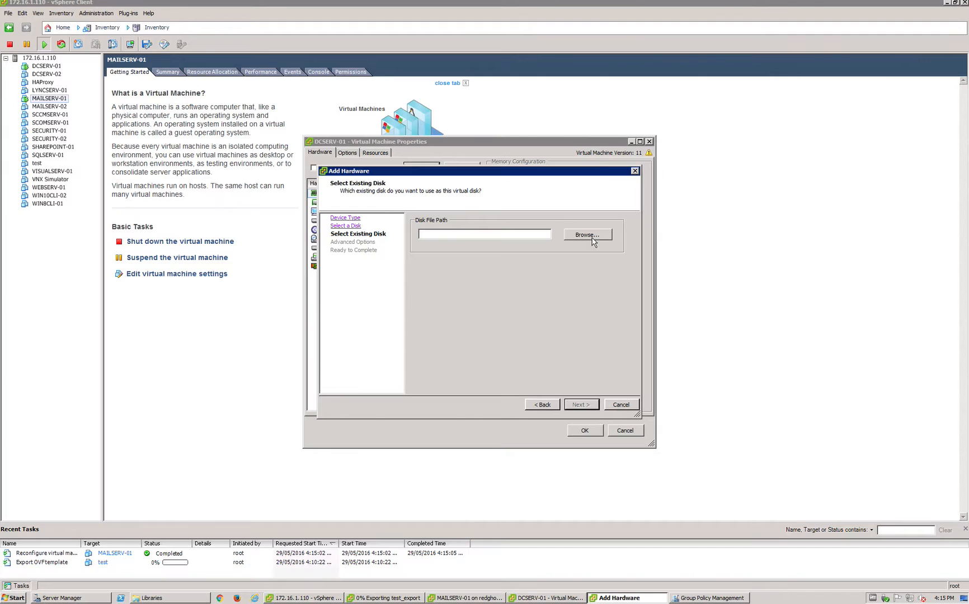
# Step: Choose MAILSERV-01_1.vmdk from ReadyNAS's MAILSERV-01 folder in the datastore browser
pyautogui.click(586, 235)
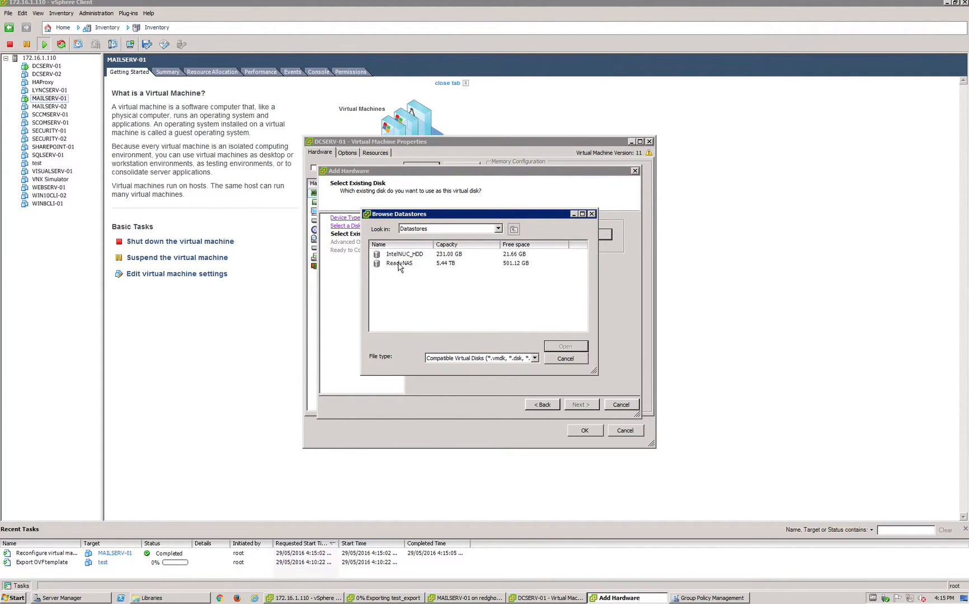
pyautogui.doubleClick(400, 262)
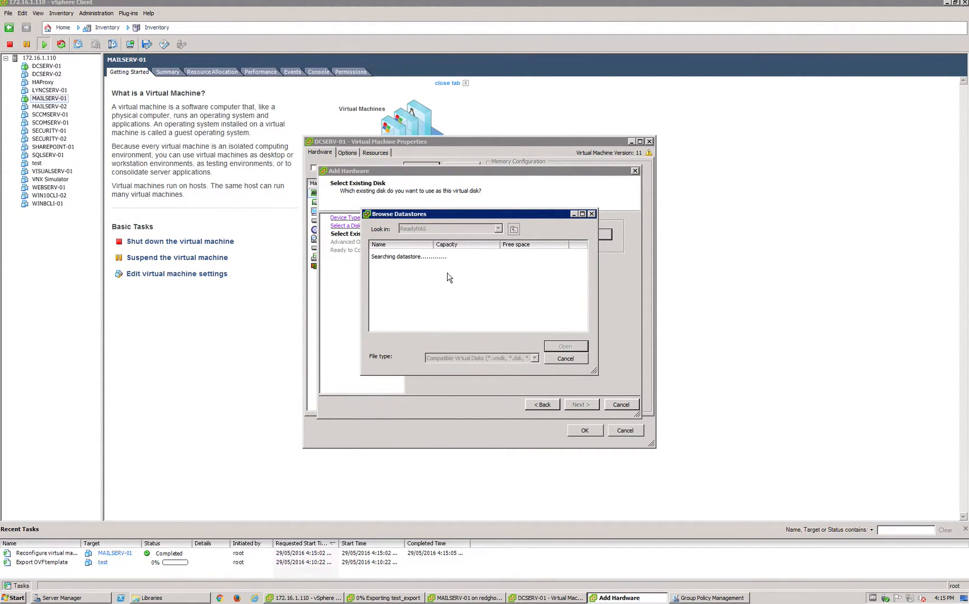
pyautogui.moveTo(428, 314)
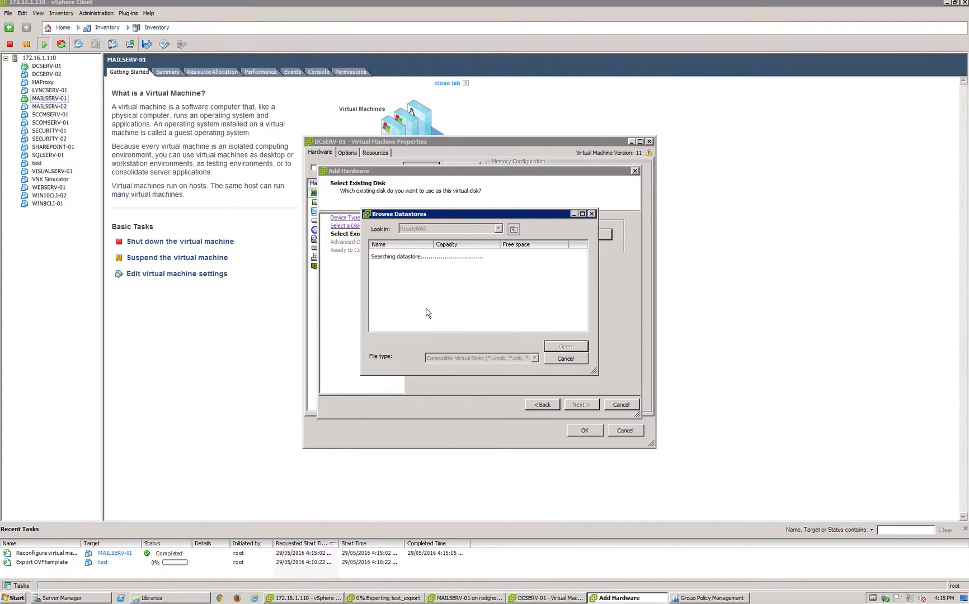
pyautogui.moveTo(430, 282)
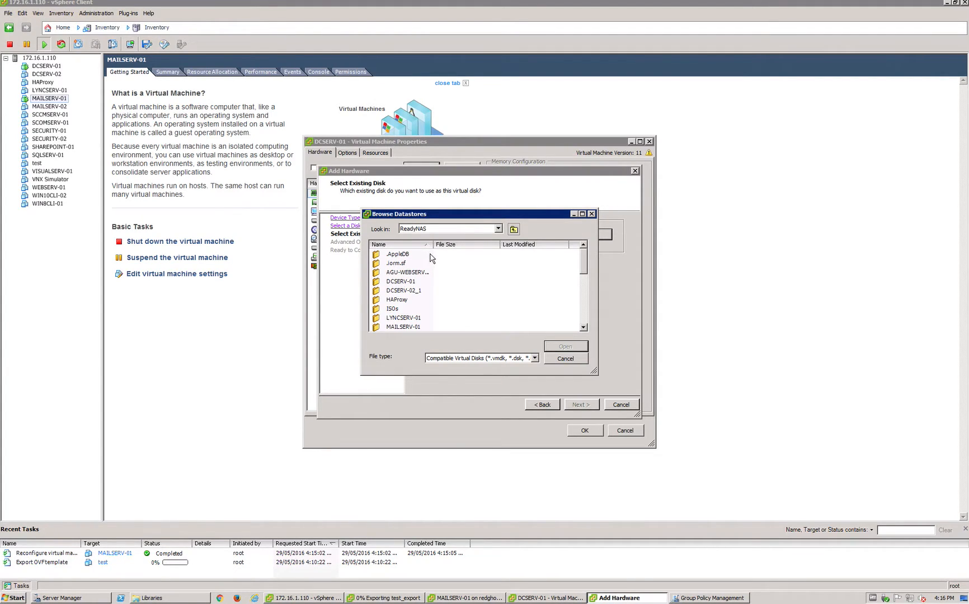
pyautogui.scroll(-3)
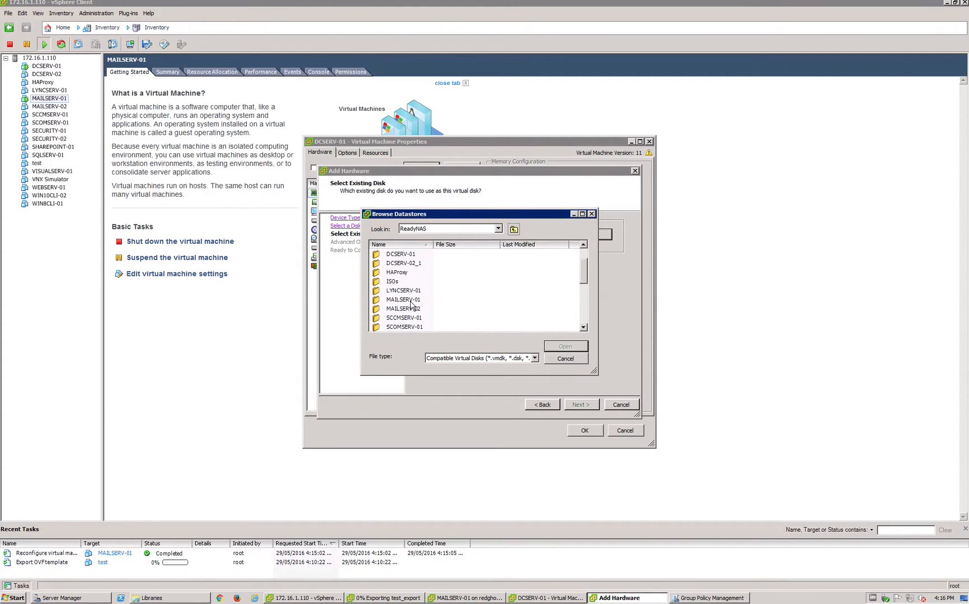
pyautogui.doubleClick(401, 300)
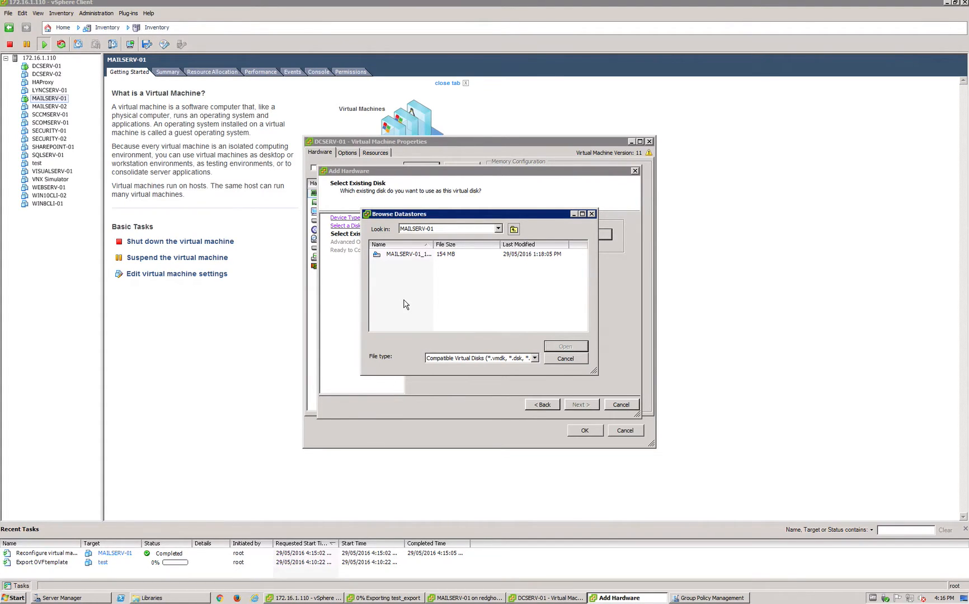
pyautogui.moveTo(409, 258)
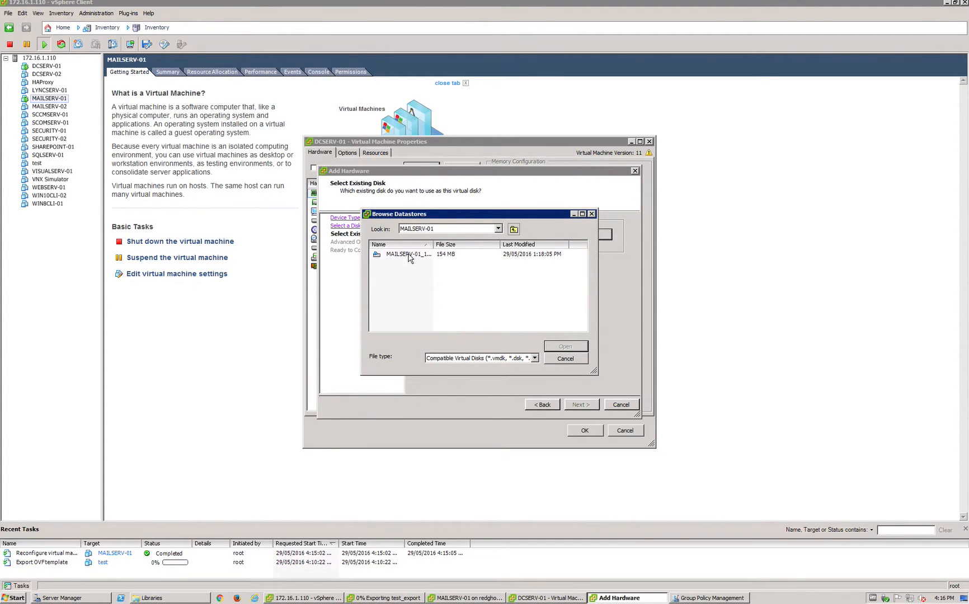
pyautogui.click(408, 254)
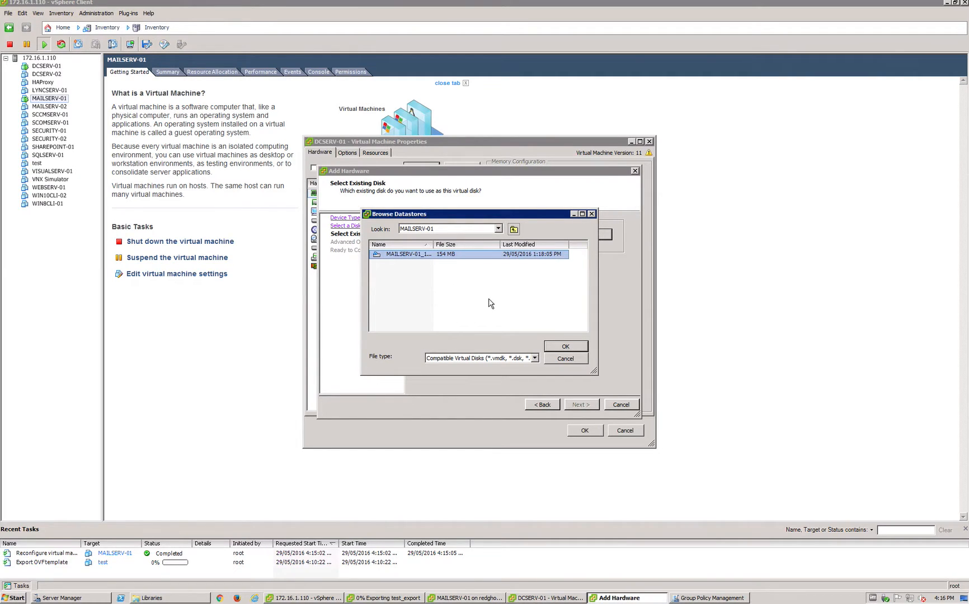
pyautogui.moveTo(513, 286)
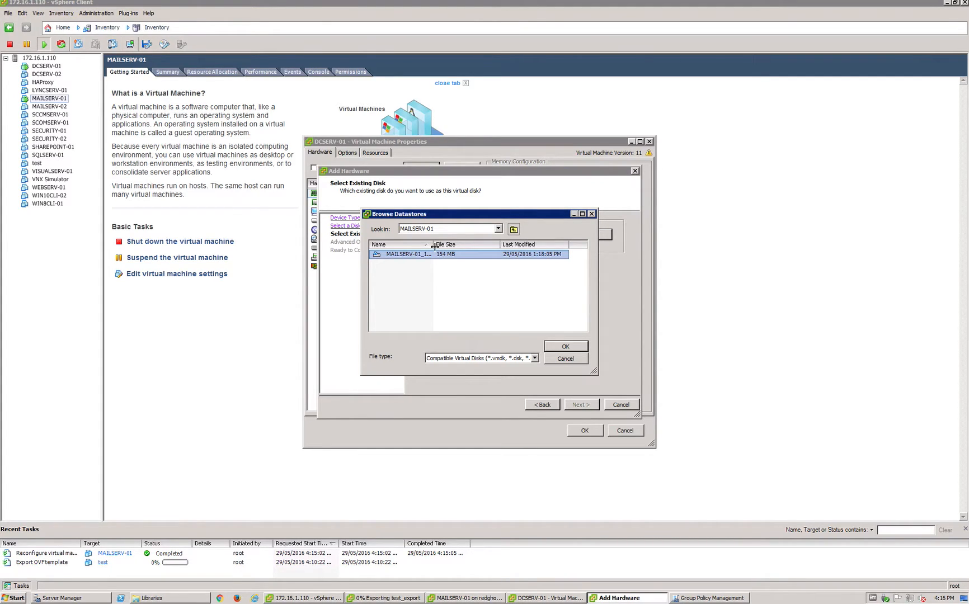
pyautogui.moveTo(431, 244); pyautogui.dragTo(476, 244)
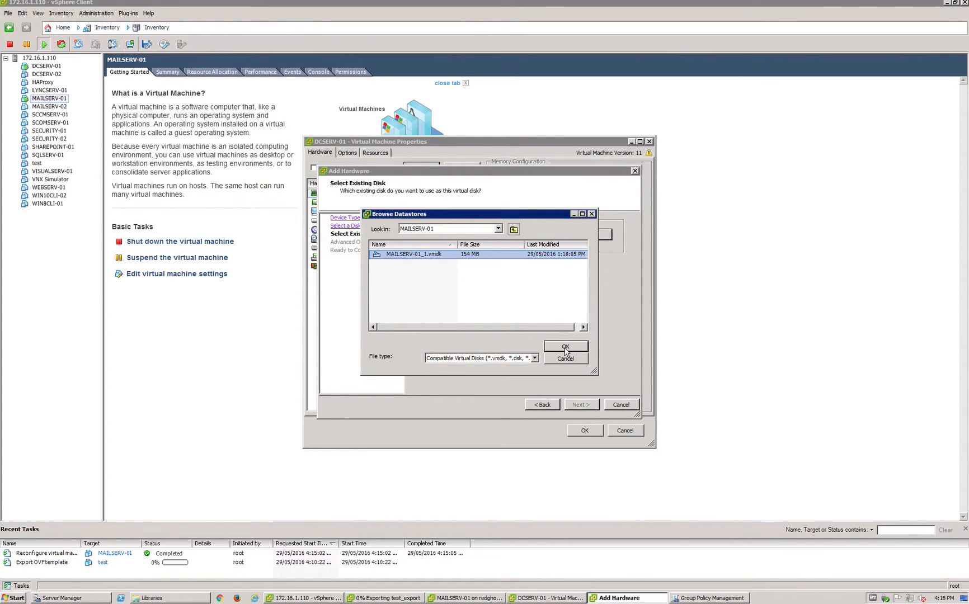
# Step: Confirm the MAILSERV-01_1.vmdk path and finish the wizard with default SCSI (0:1) options
pyautogui.click(564, 346)
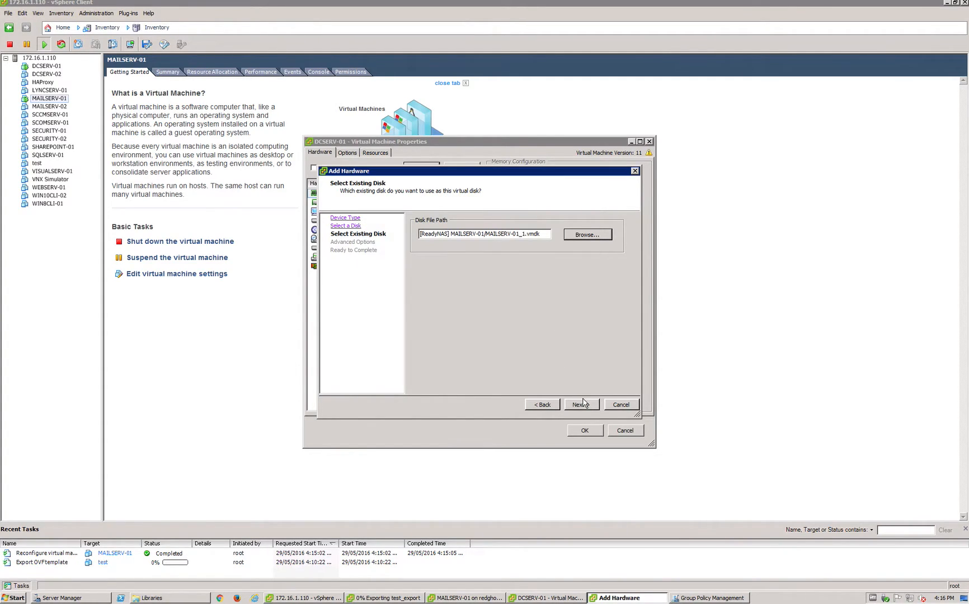
pyautogui.click(579, 405)
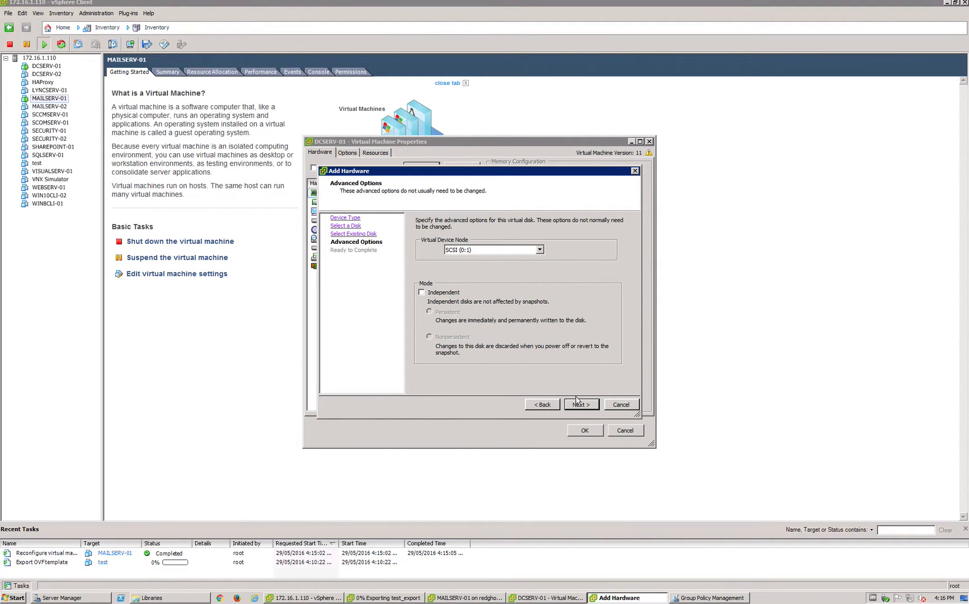
pyautogui.click(580, 405)
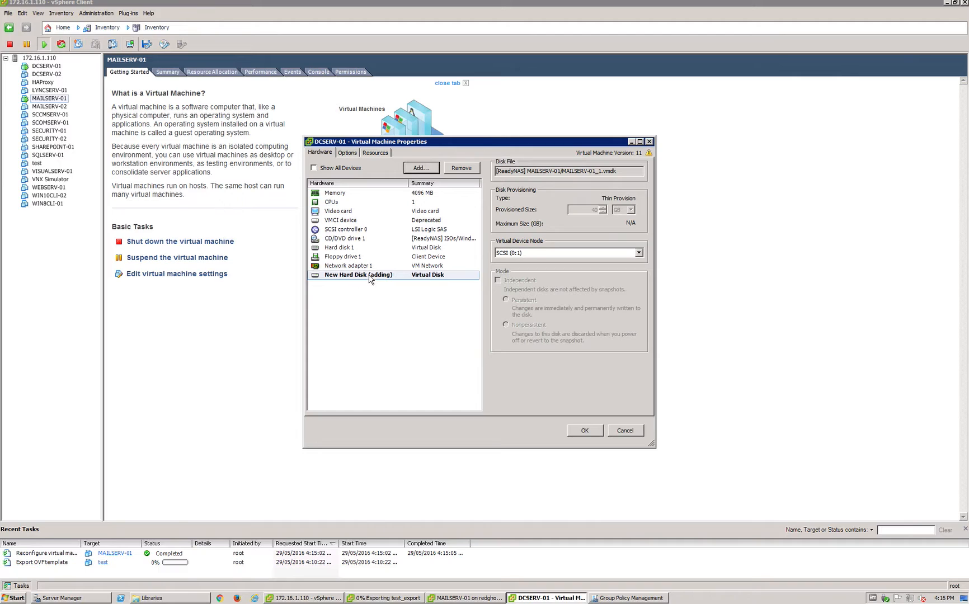
# Step: Compare Hard disk 1 with the new pending disk, then remove the pending disk
pyautogui.click(339, 248)
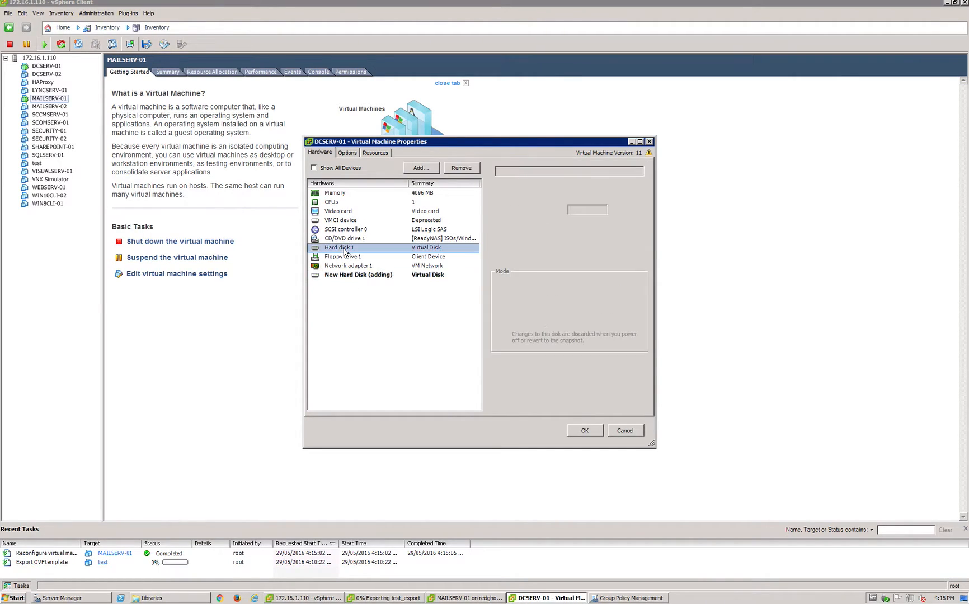
pyautogui.click(338, 248)
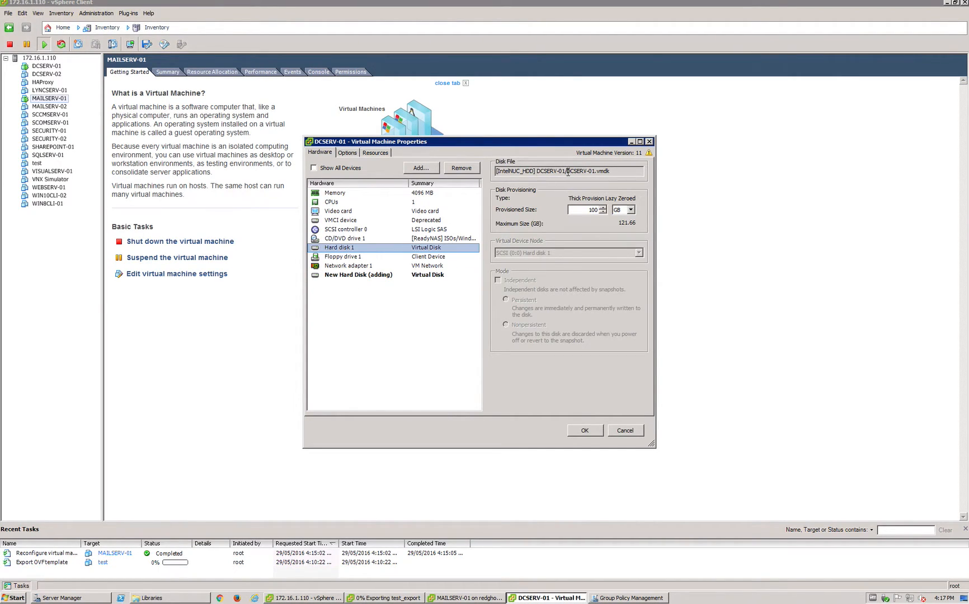
pyautogui.click(357, 275)
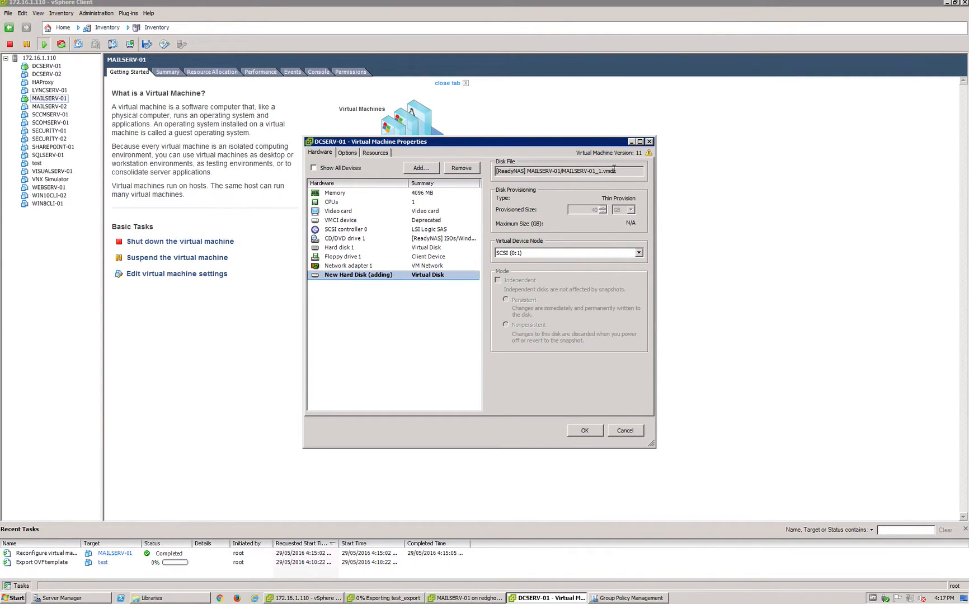
pyautogui.click(339, 248)
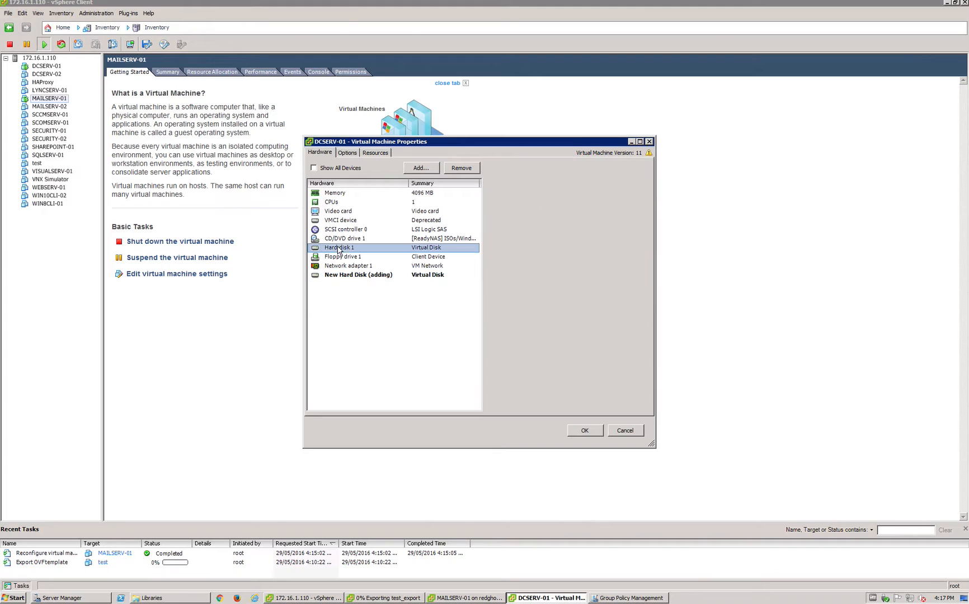
pyautogui.click(338, 247)
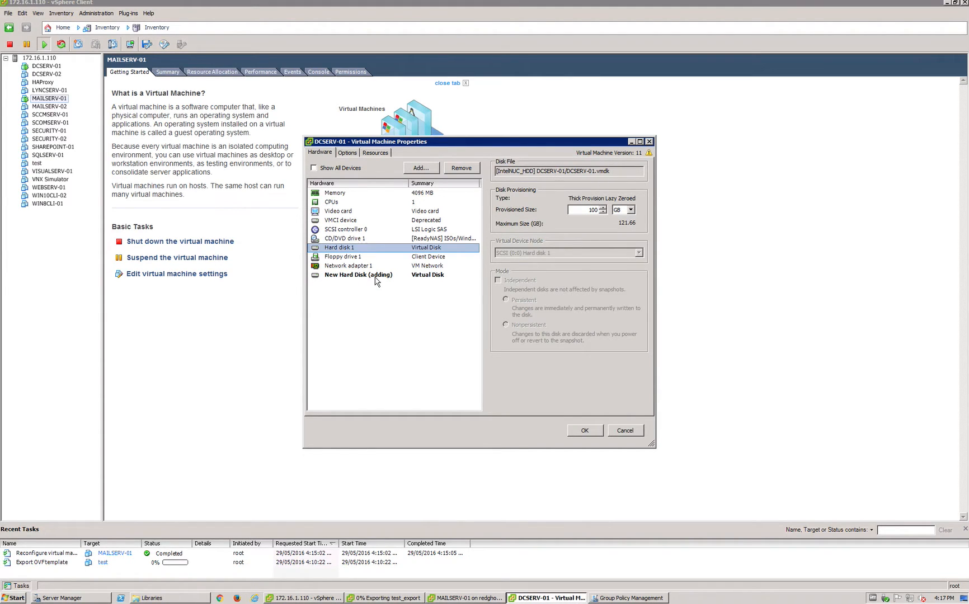
pyautogui.click(357, 274)
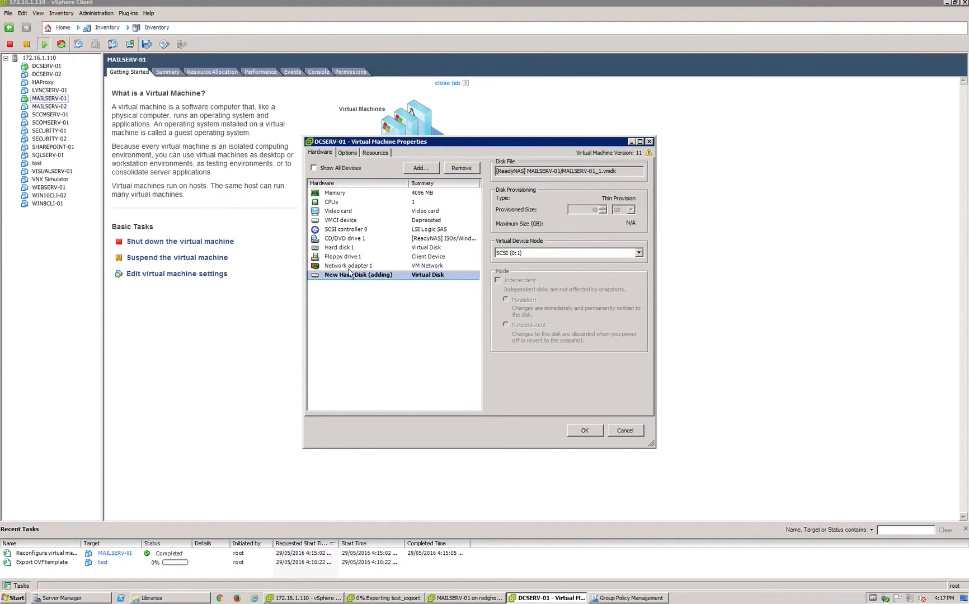
pyautogui.moveTo(379, 269)
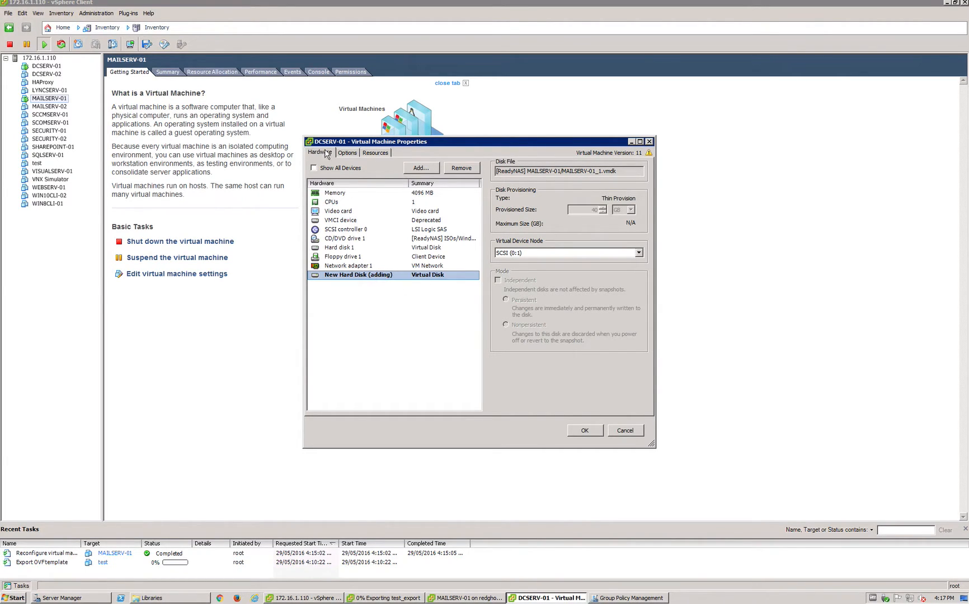
pyautogui.moveTo(586, 171)
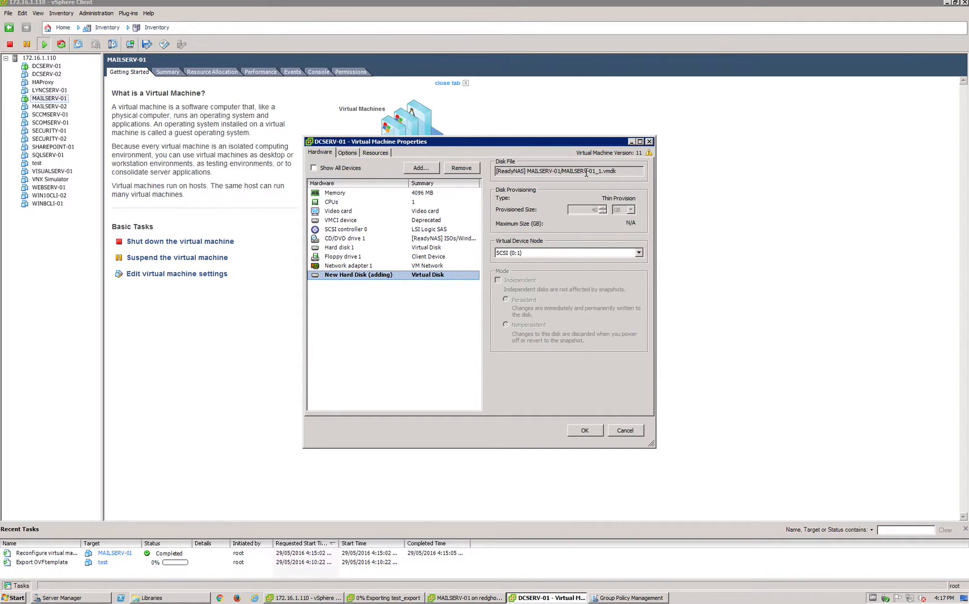
pyautogui.click(349, 266)
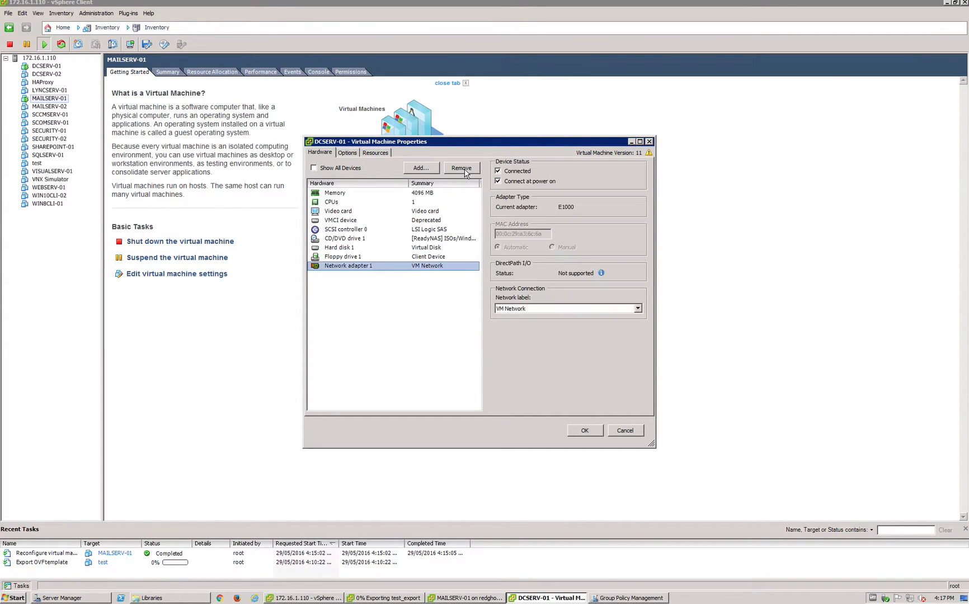
# Step: Show the host's storage configuration with the IntelNUC_HDD and ReadyNAS datastores
pyautogui.click(583, 431)
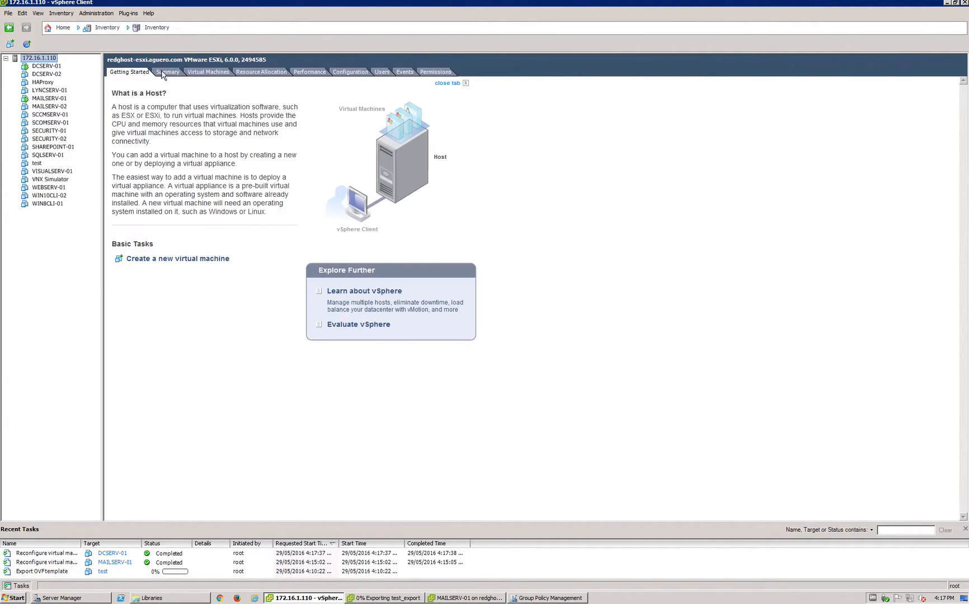
pyautogui.click(350, 72)
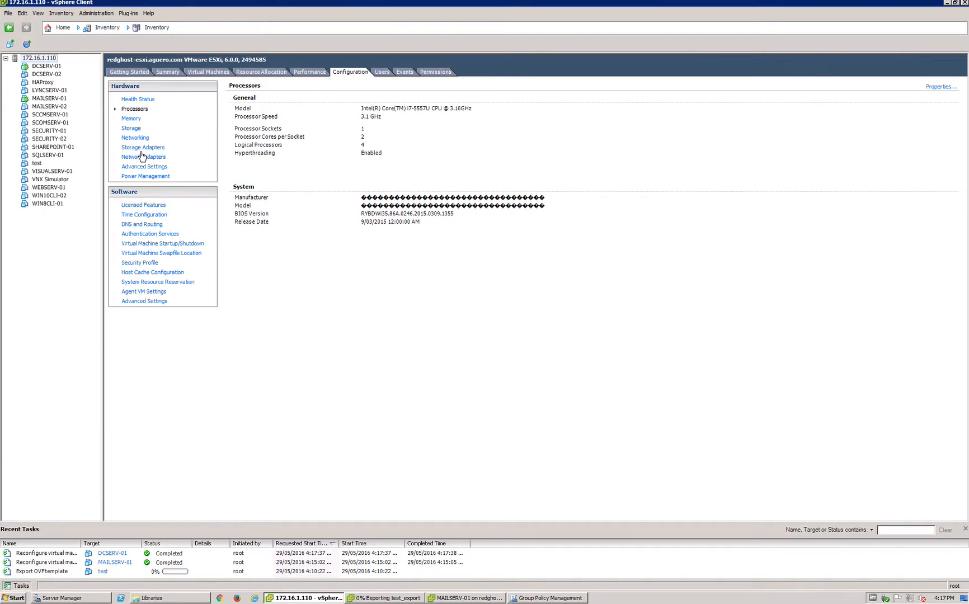
pyautogui.click(130, 128)
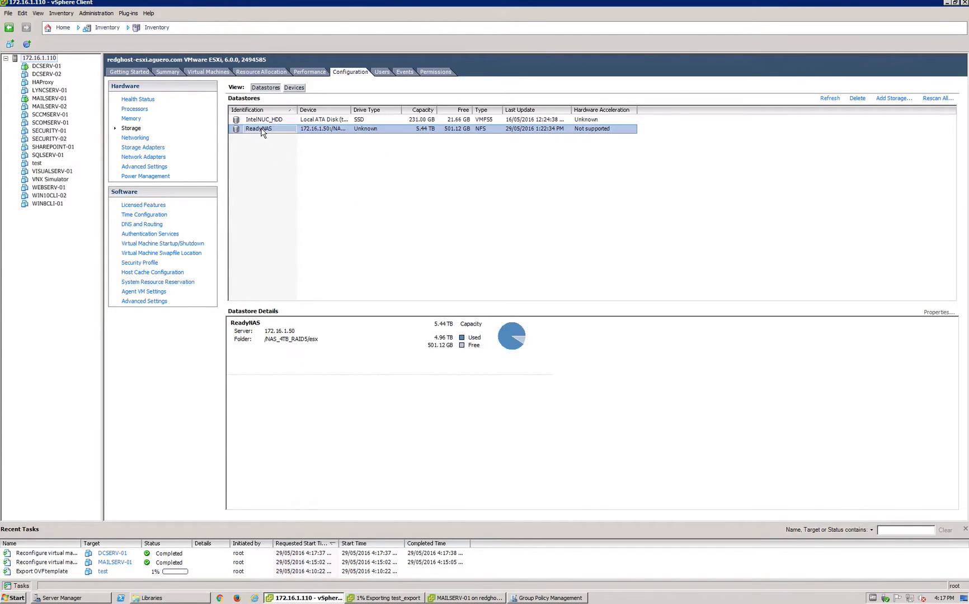
pyautogui.moveTo(284, 143)
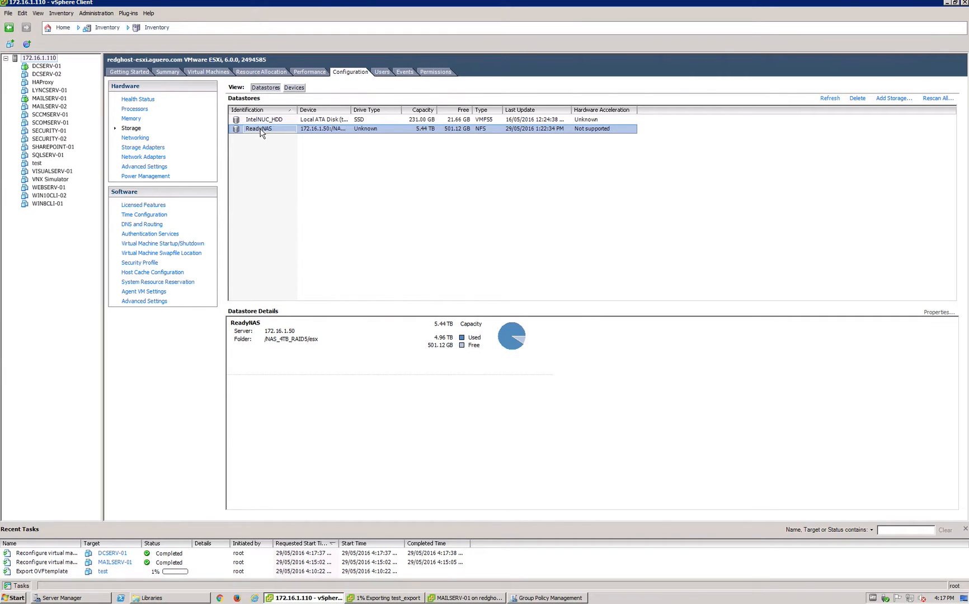
# Step: Browse the ReadyNAS datastore and select MAILSERV-01_1.vmdk in the MAILSERV-01 folder
pyautogui.rightClick(259, 129)
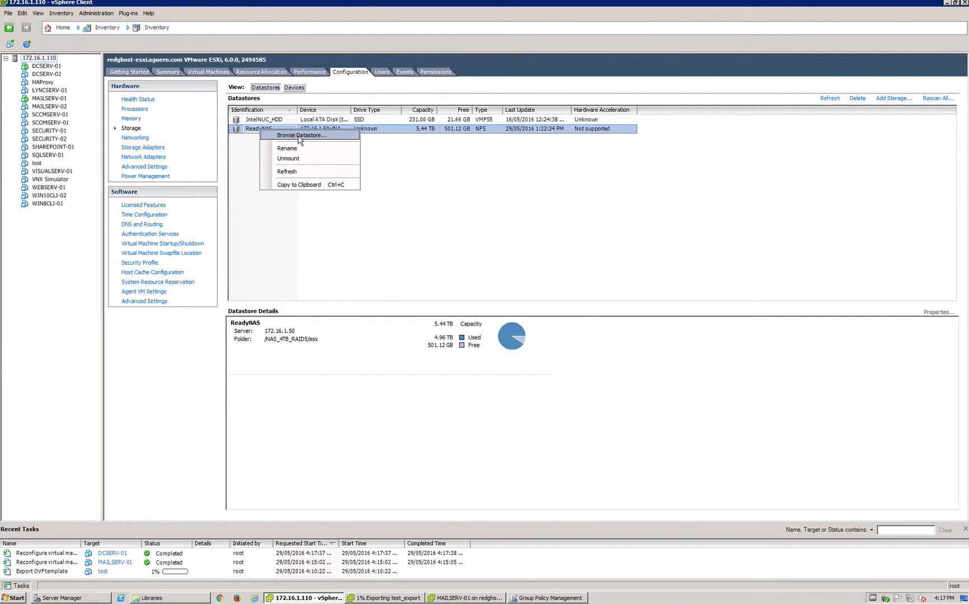
pyautogui.click(303, 135)
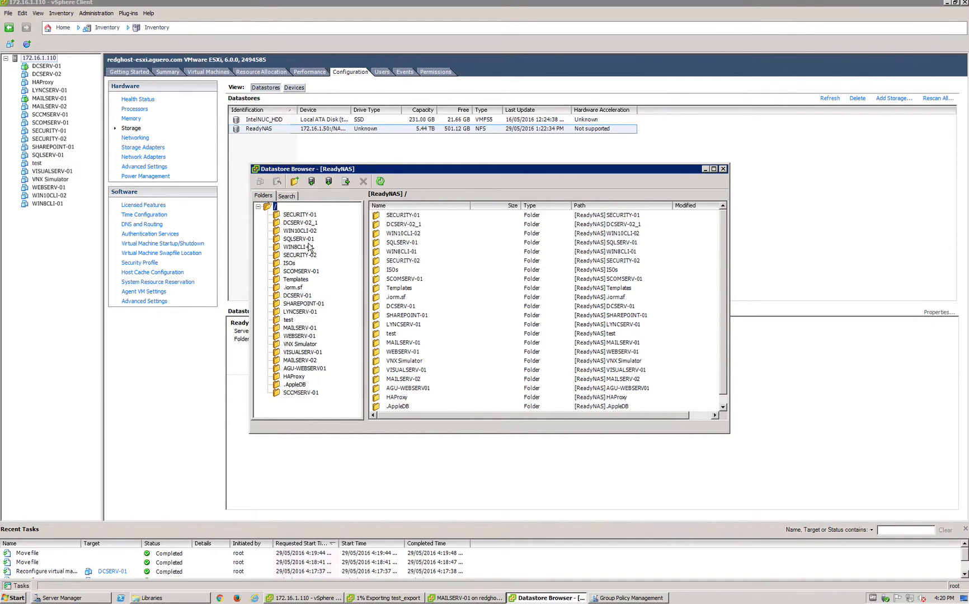
pyautogui.moveTo(303, 334)
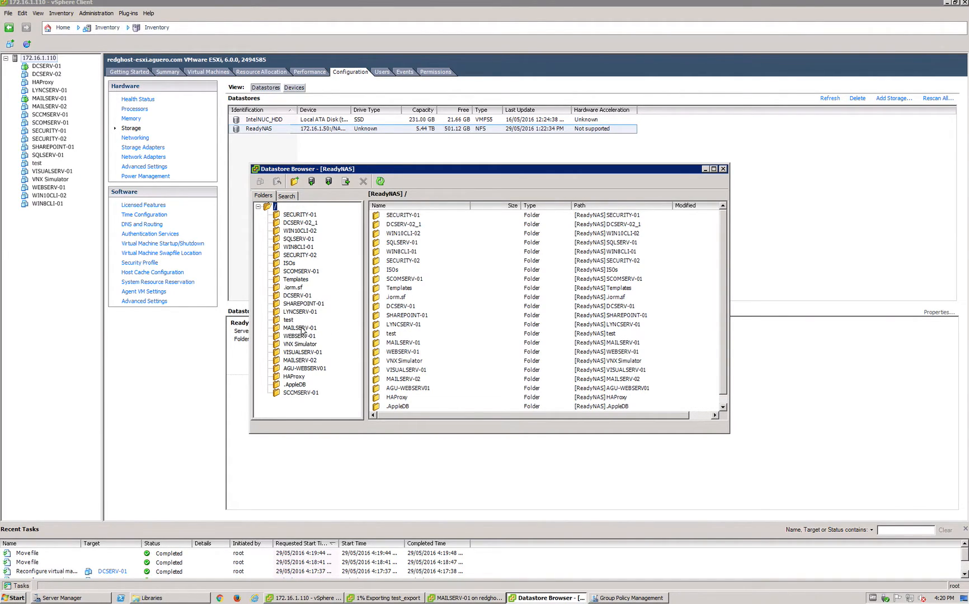
pyautogui.click(300, 328)
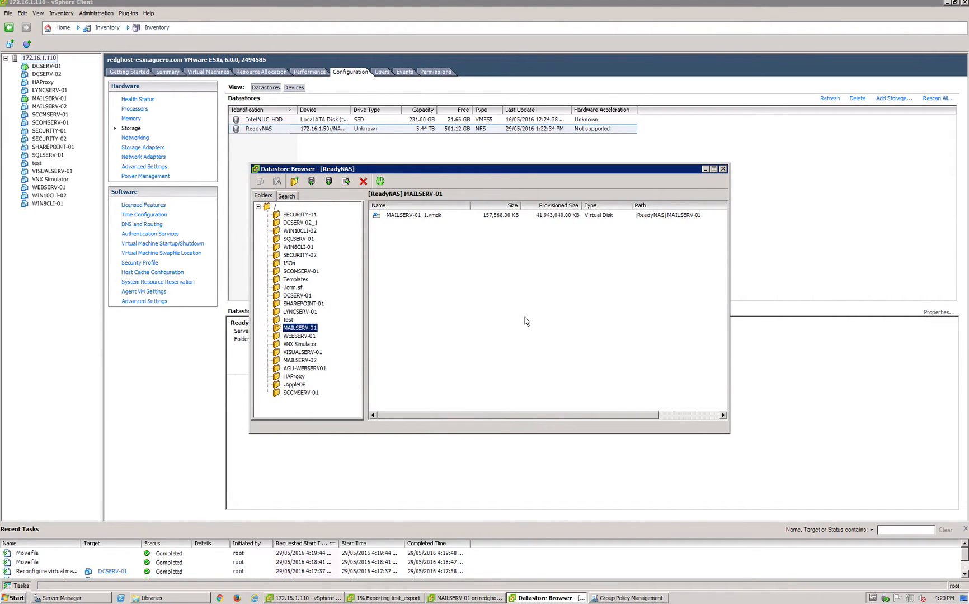
pyautogui.click(421, 215)
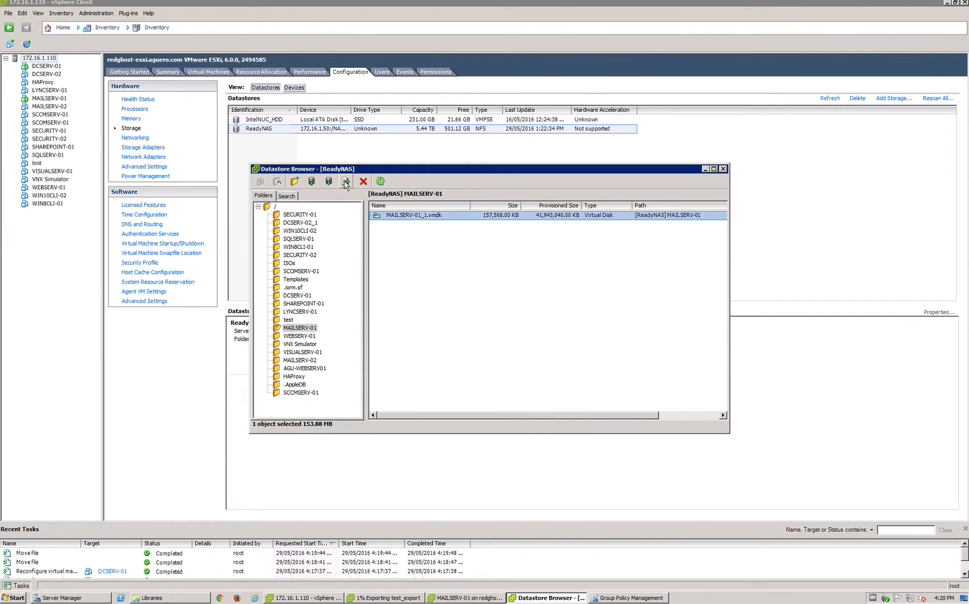
# Step: Move MAILSERV-01_1.vmdk into the DCSERV-01 folder on the ReadyNAS datastore
pyautogui.click(346, 181)
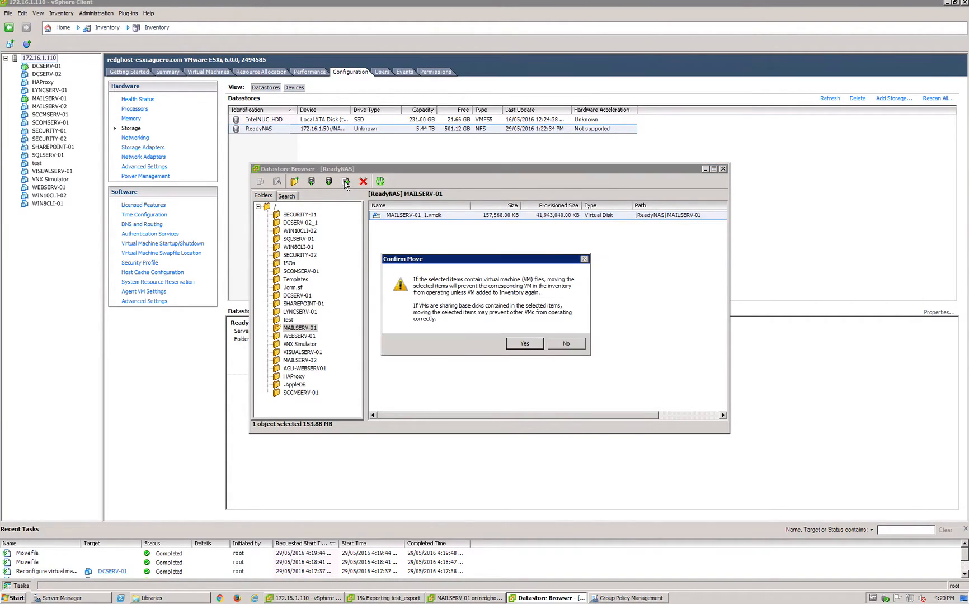
pyautogui.click(522, 344)
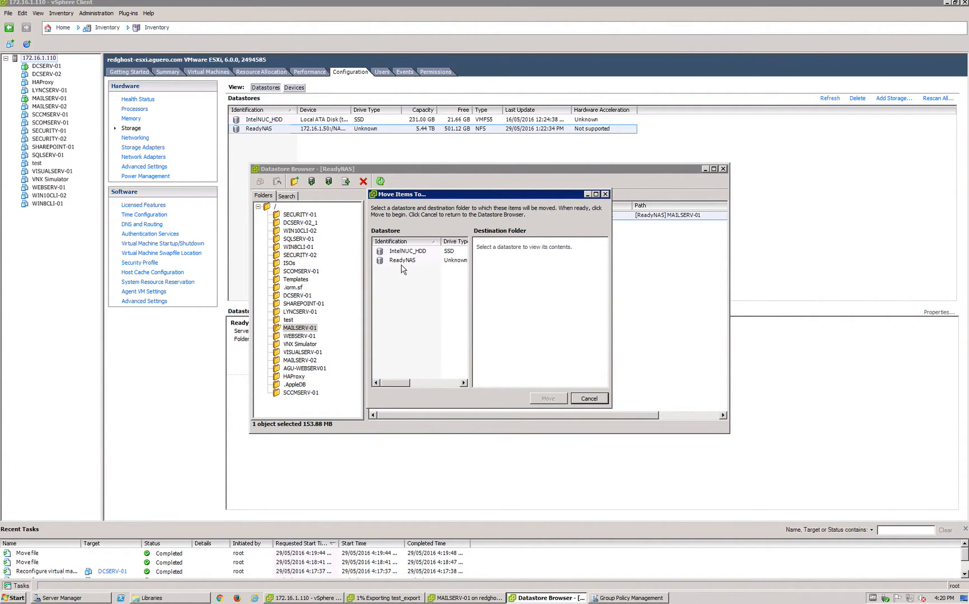
pyautogui.click(402, 260)
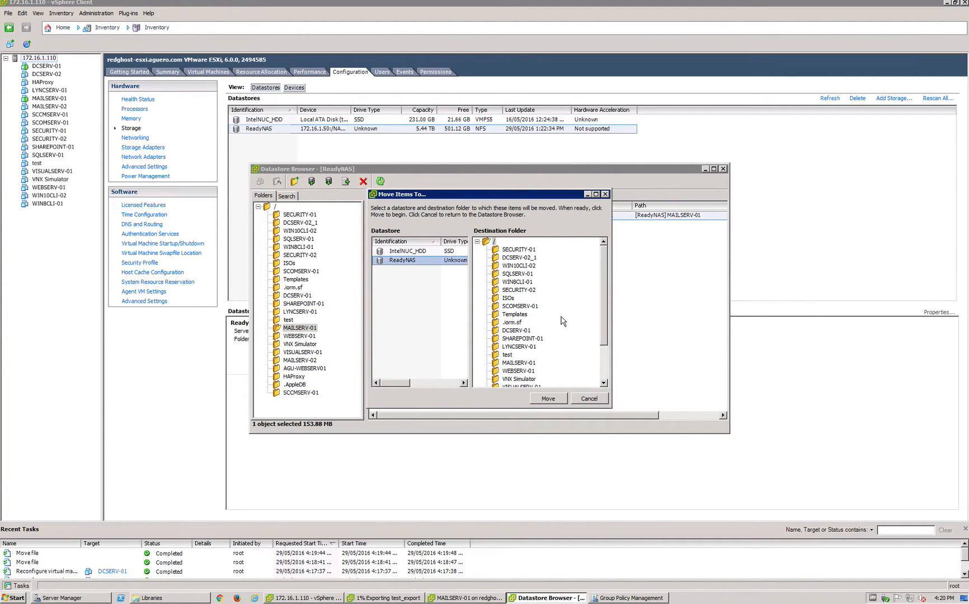
pyautogui.moveTo(603, 313)
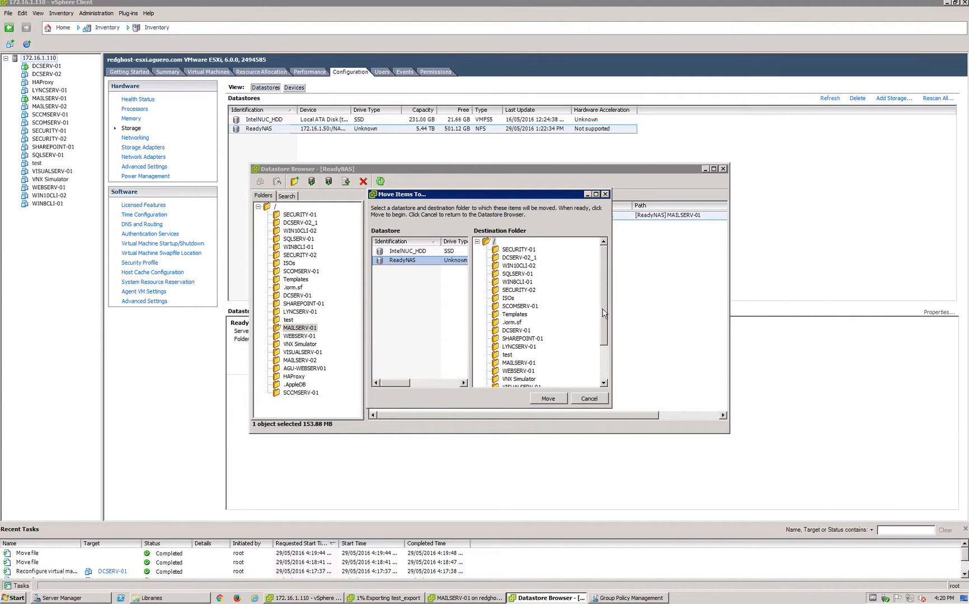
pyautogui.click(518, 330)
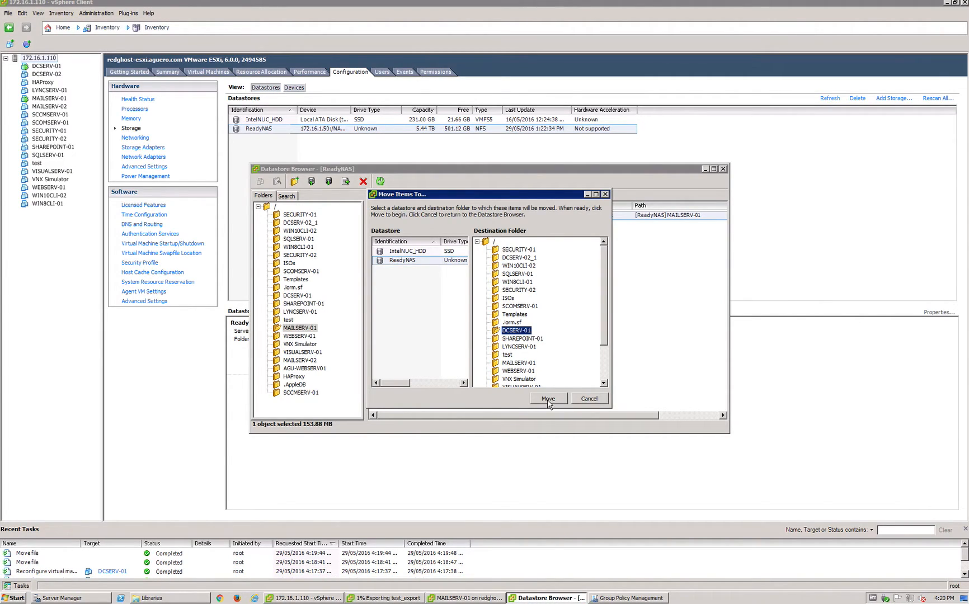
pyautogui.click(546, 398)
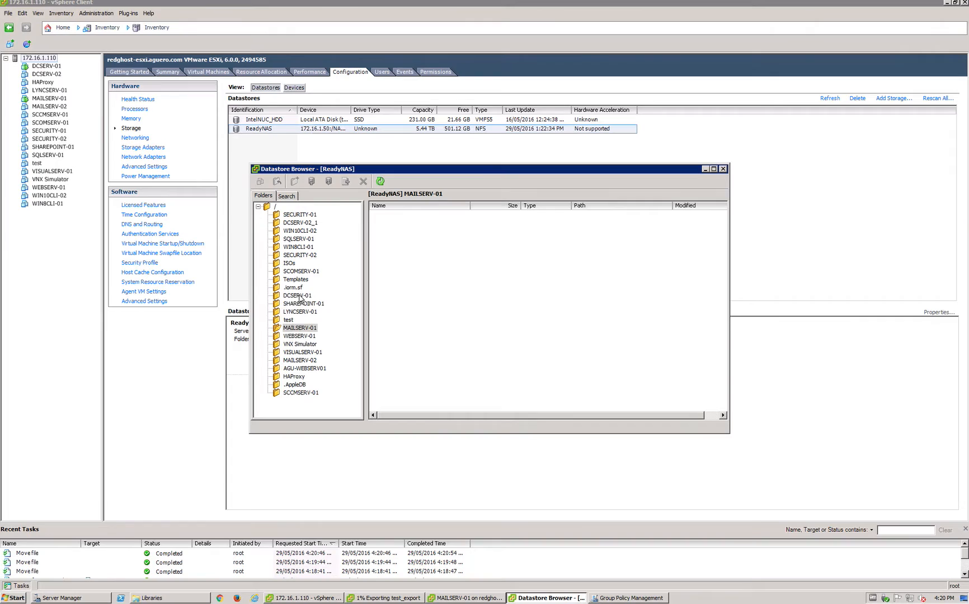
# Step: Verify MAILSERV-01_1.vmdk now sits in ReadyNAS's DCSERV-01 folder and close the datastore browser
pyautogui.click(297, 296)
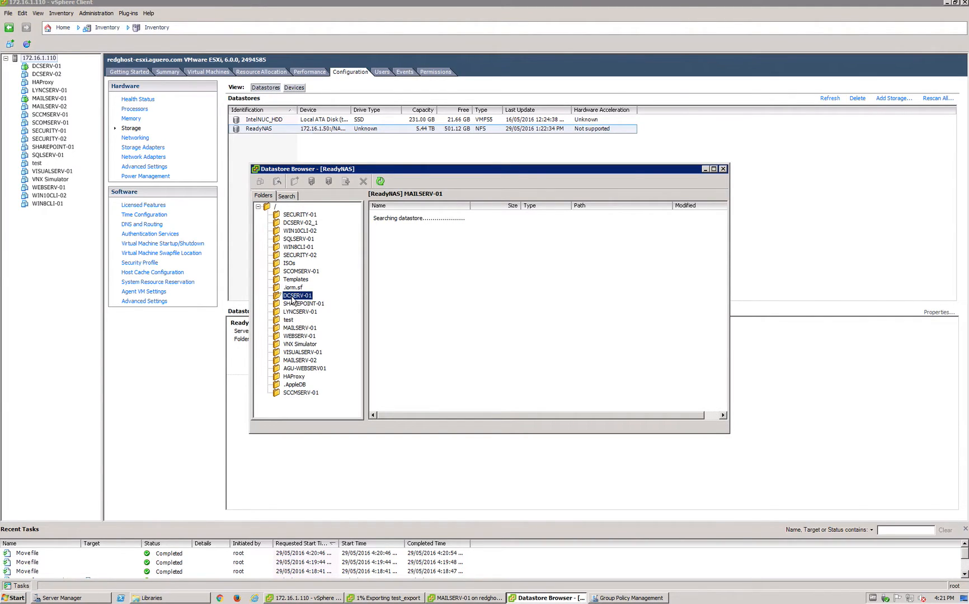
pyautogui.click(297, 296)
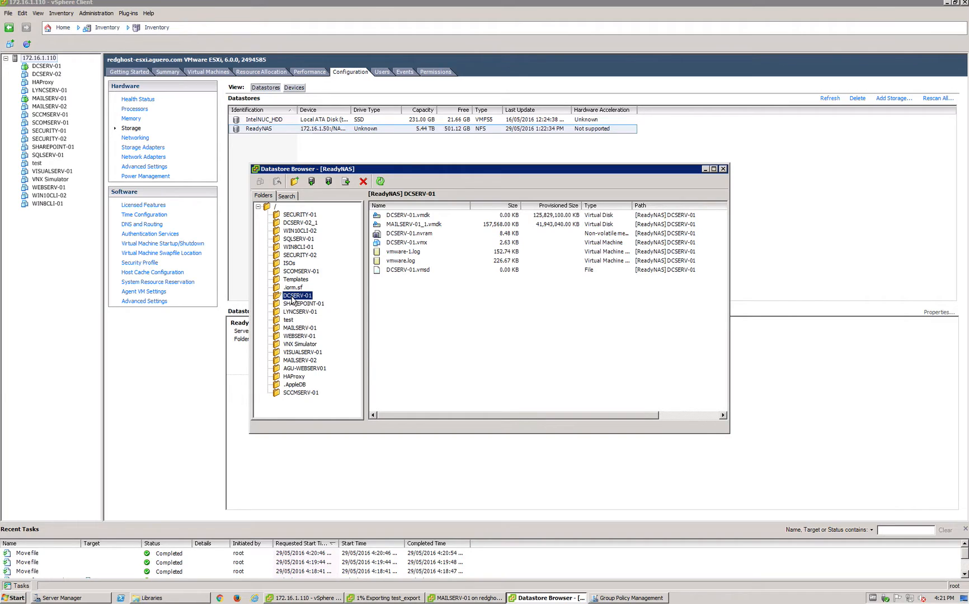
pyautogui.click(420, 224)
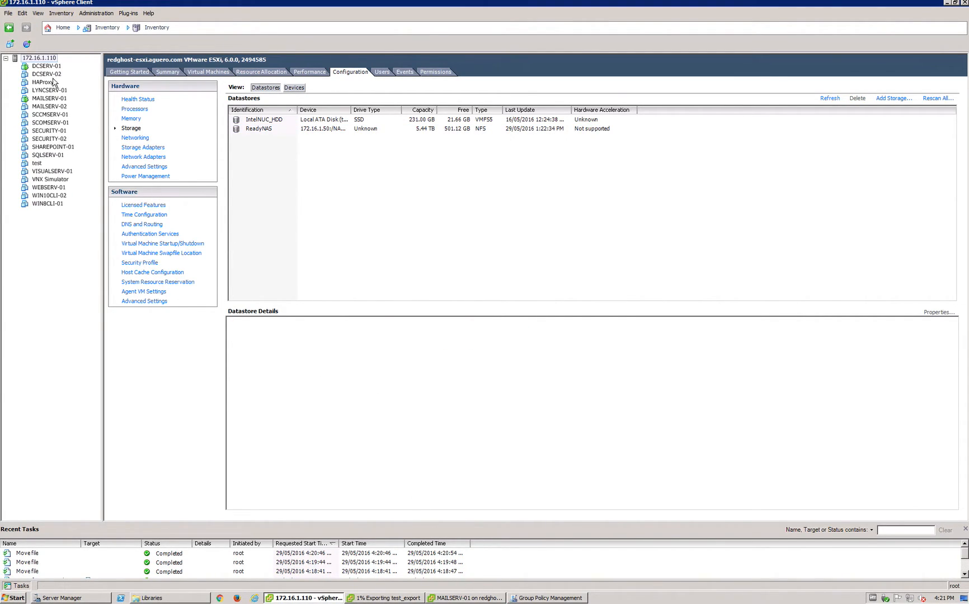
pyautogui.rightClick(45, 66)
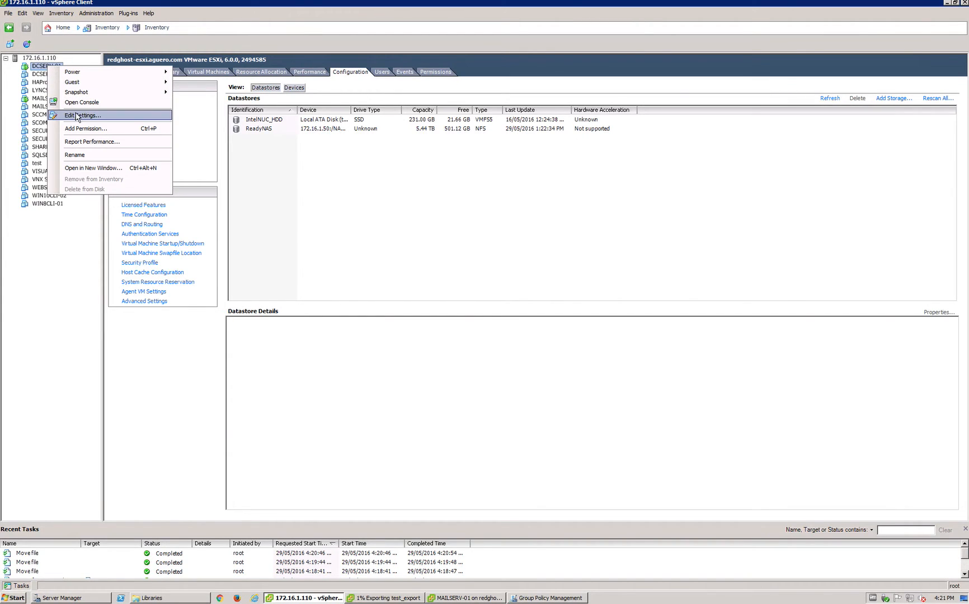
# Step: Add MAILSERV-01_1.vmdk from ReadyNAS/DCSERV-01 to DCSERV-01 as an existing hard disk, default options
pyautogui.click(79, 116)
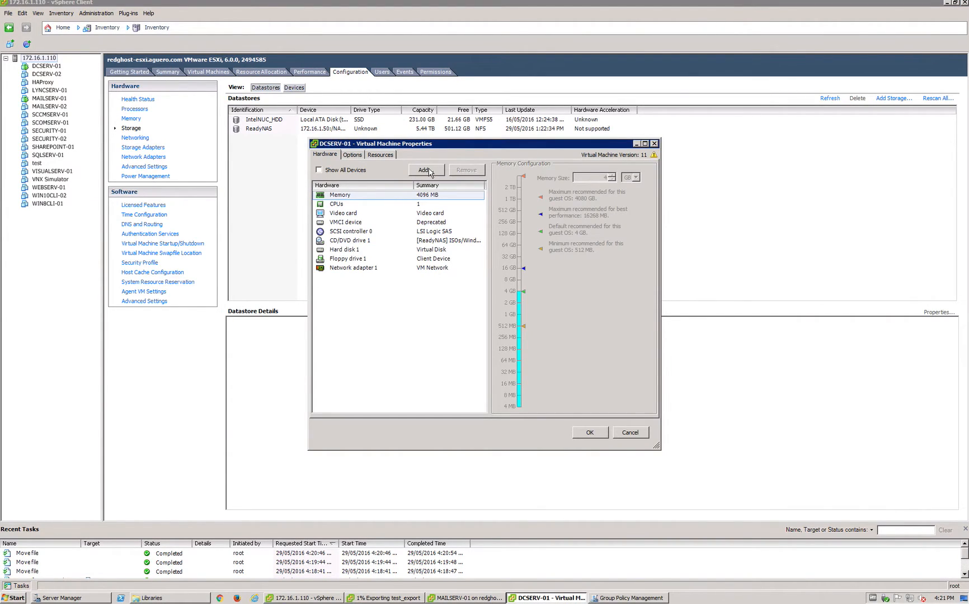
pyautogui.click(424, 170)
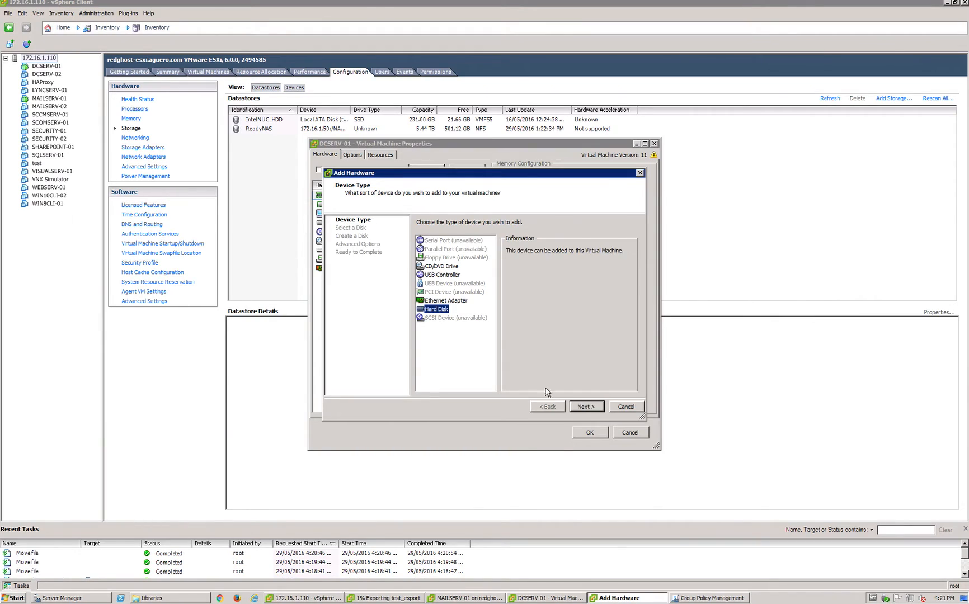
pyautogui.click(585, 407)
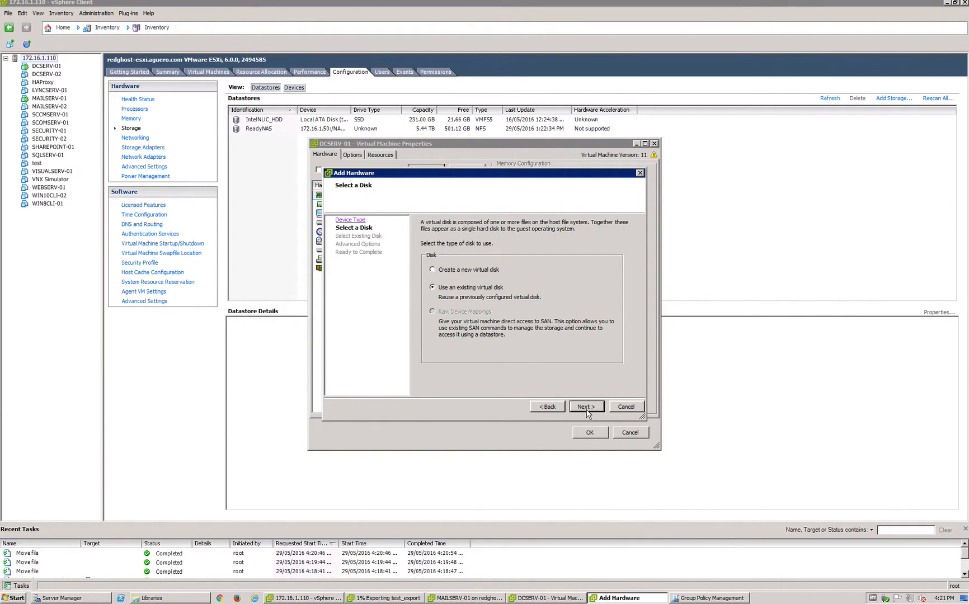
pyautogui.click(585, 406)
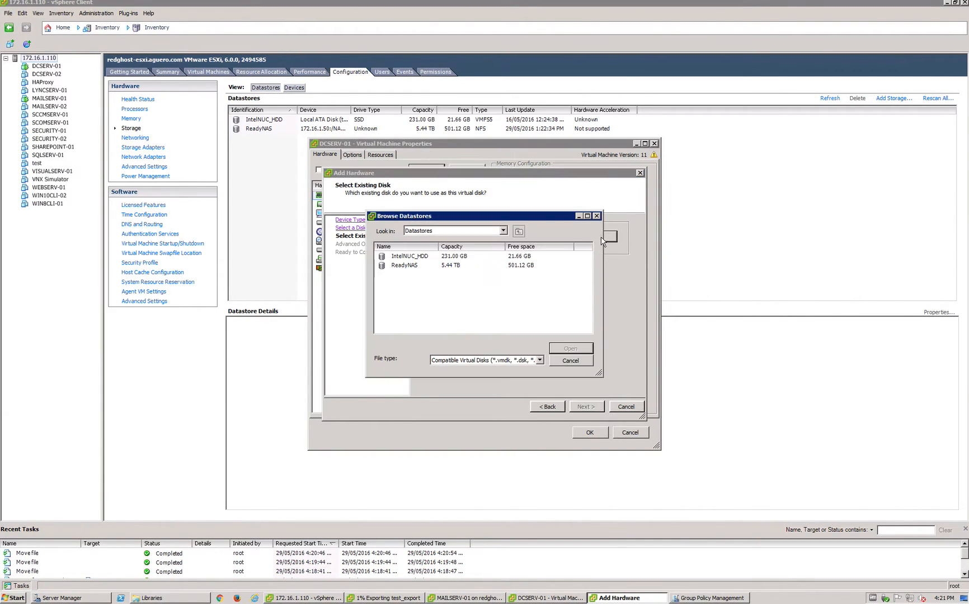
pyautogui.doubleClick(406, 265)
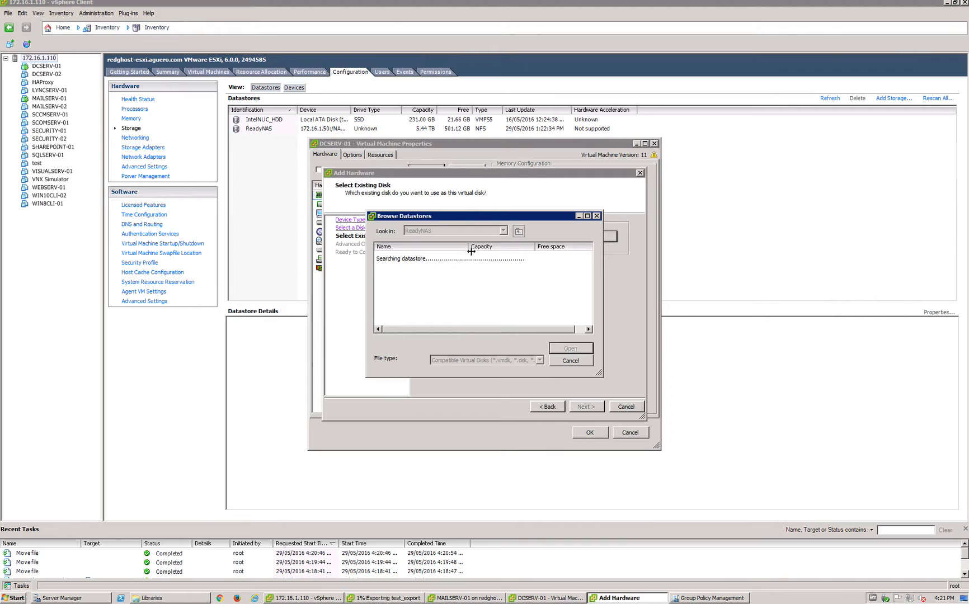
pyautogui.moveTo(582, 316)
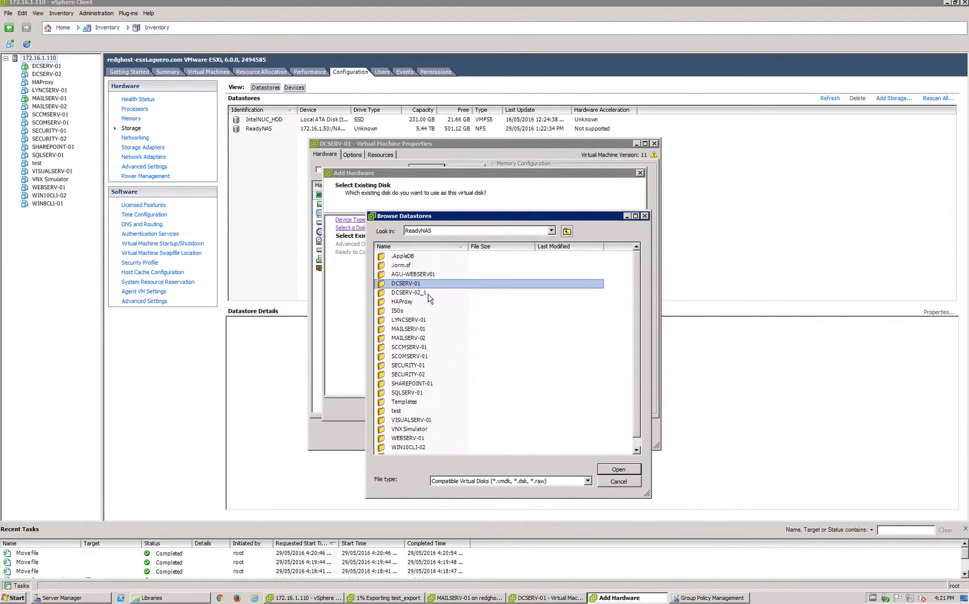
pyautogui.doubleClick(406, 284)
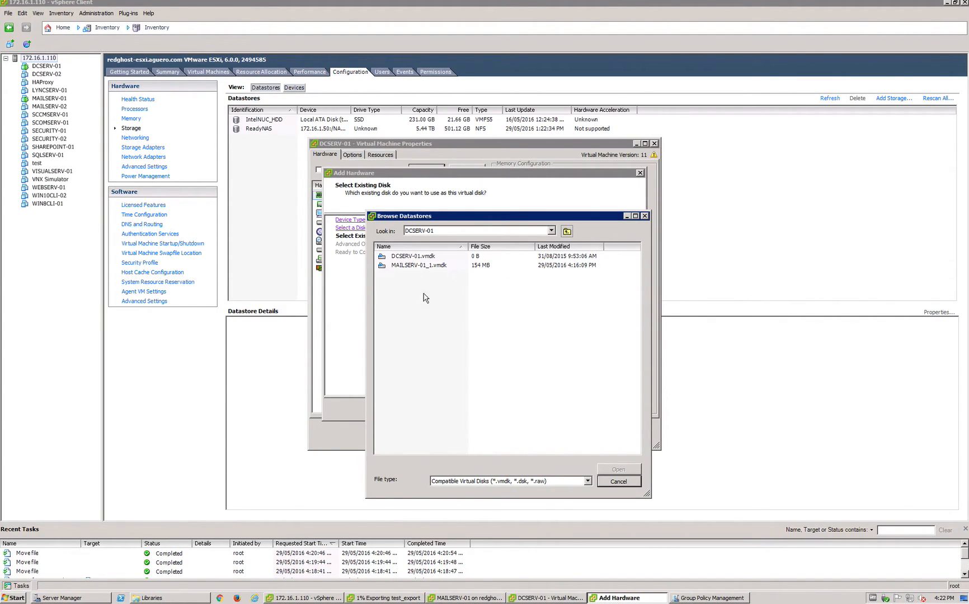
pyautogui.click(419, 266)
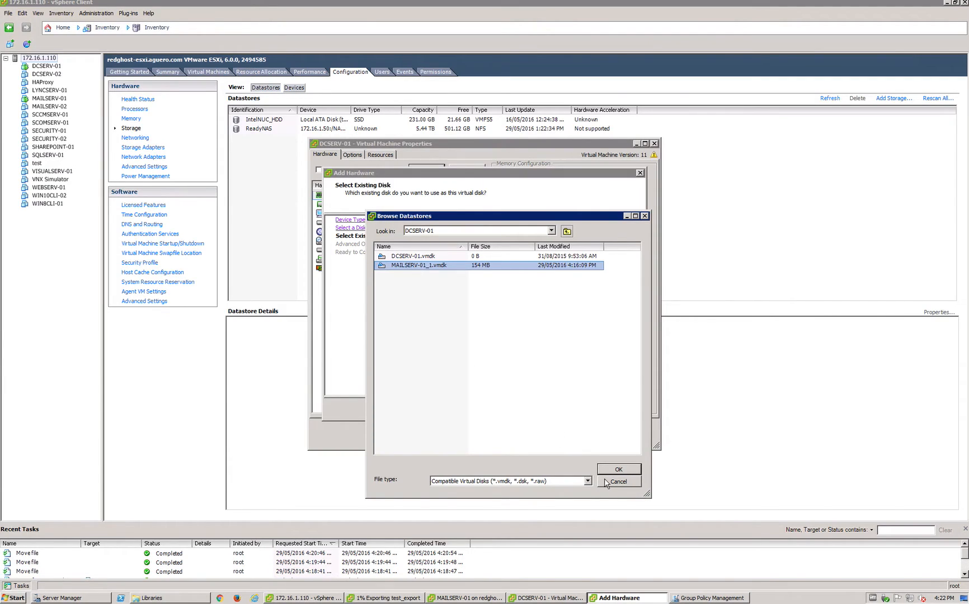
pyautogui.click(619, 469)
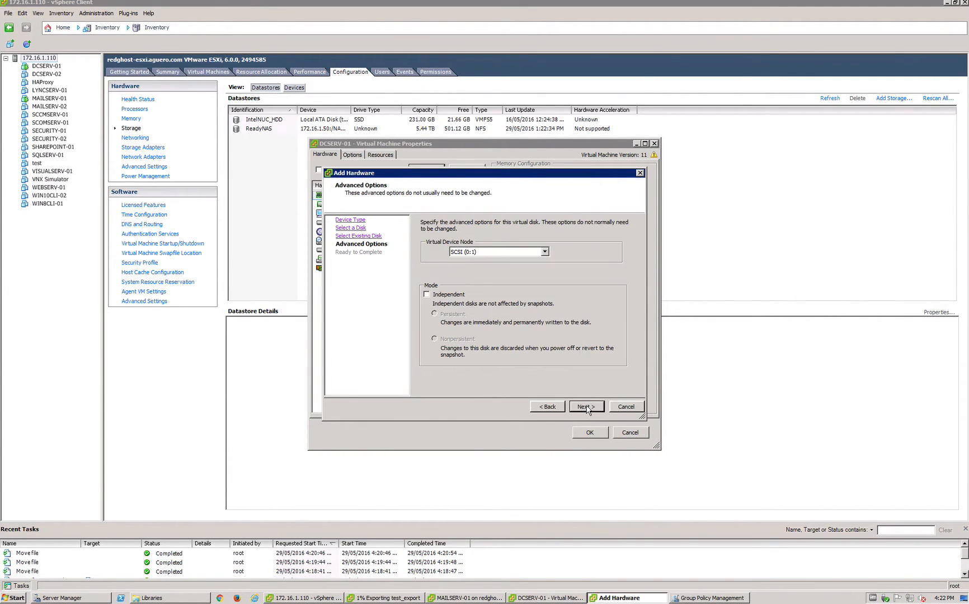
pyautogui.click(585, 407)
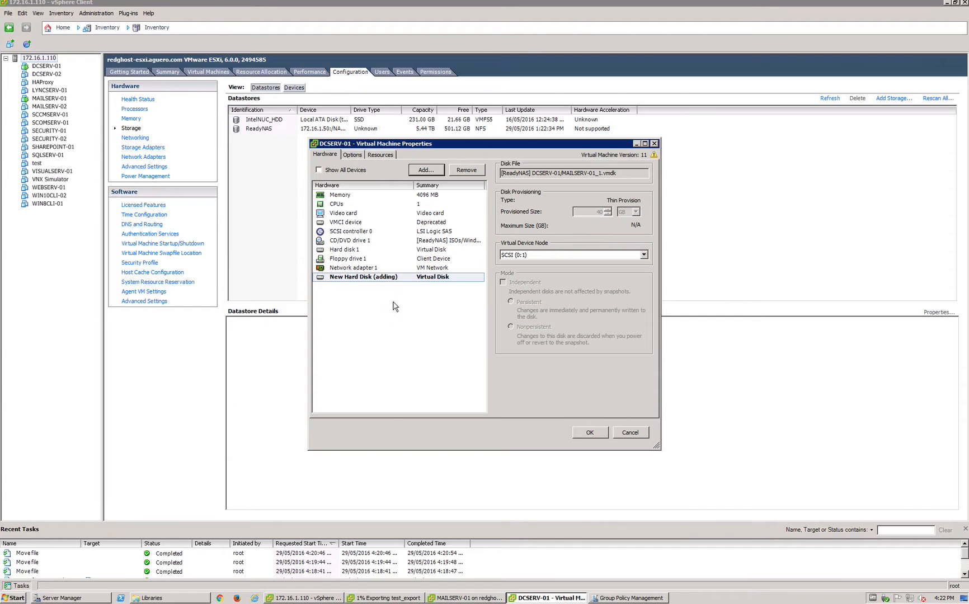
pyautogui.click(343, 250)
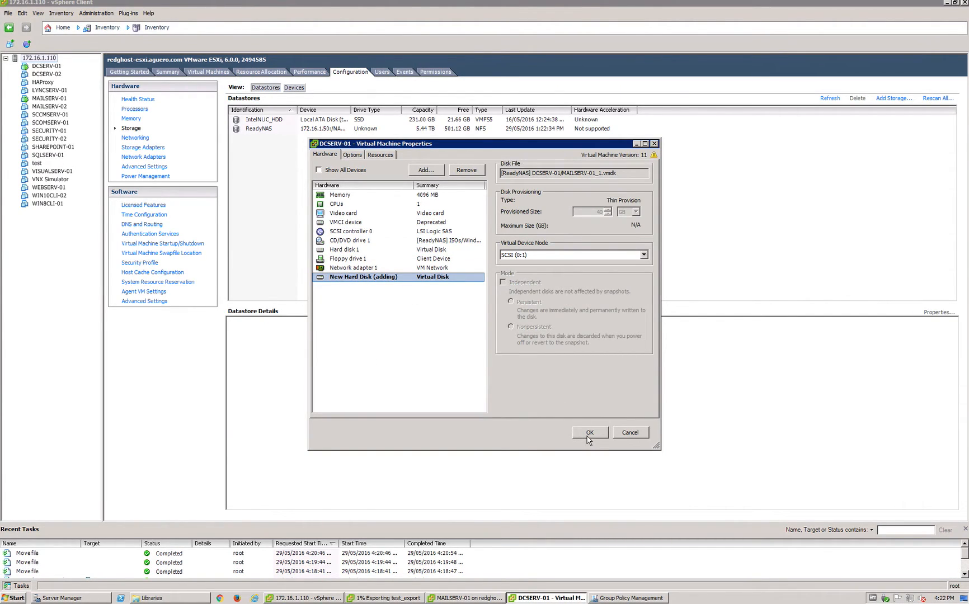
pyautogui.click(589, 432)
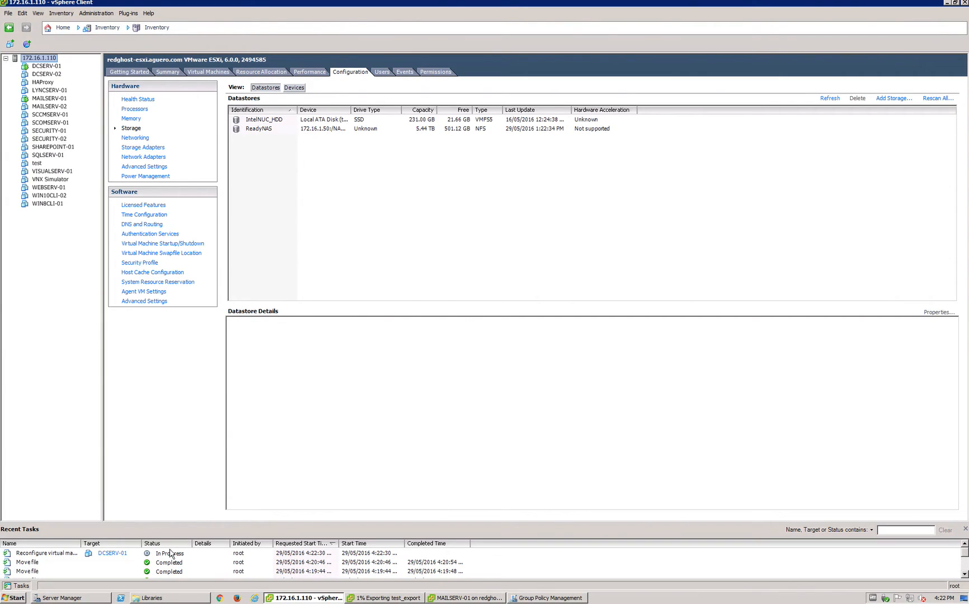
pyautogui.moveTo(179, 563)
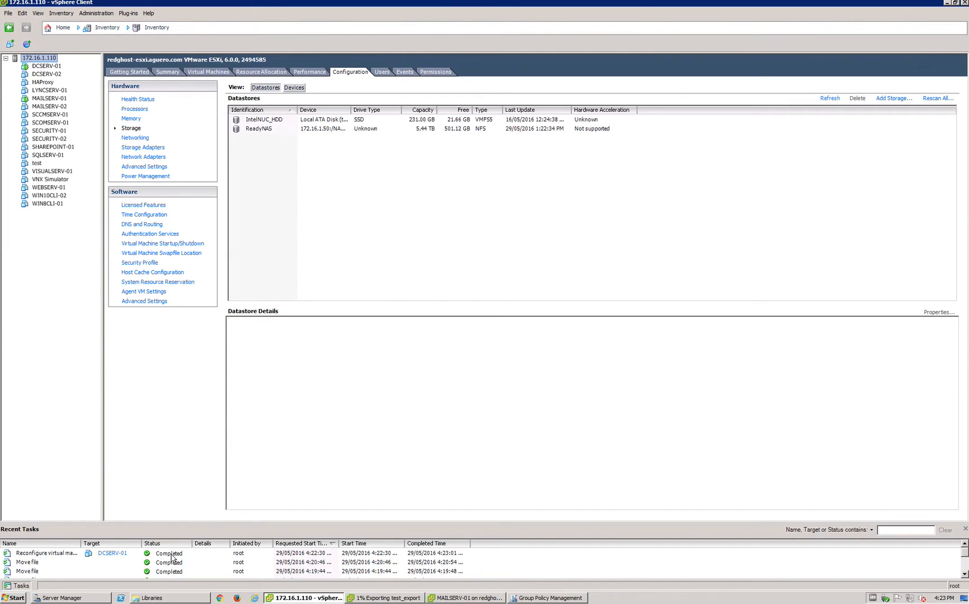
pyautogui.moveTo(293, 291)
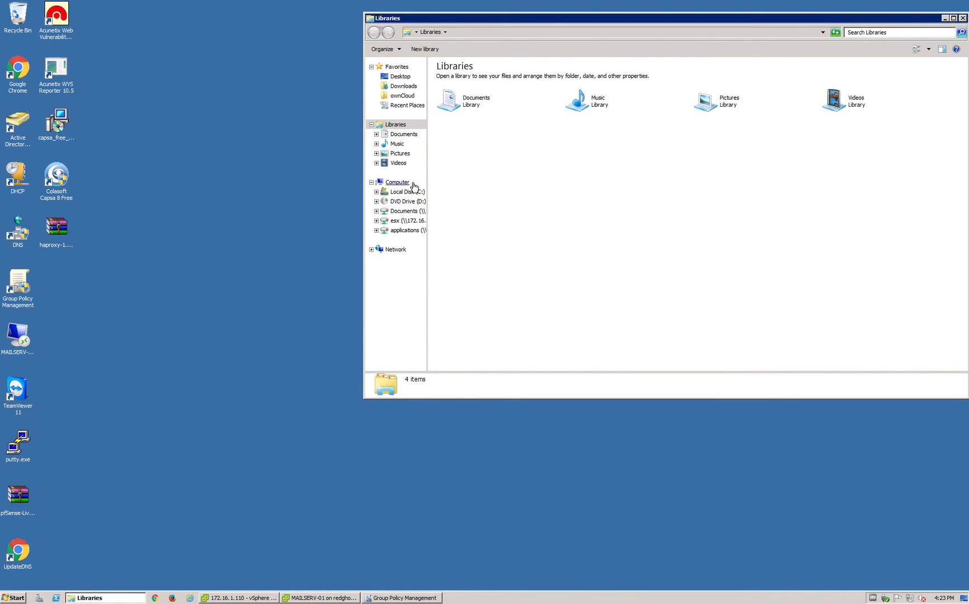
# Step: Check the drives in Explorer's Computer view, then launch Server Manager from Computer > Manage
pyautogui.click(397, 182)
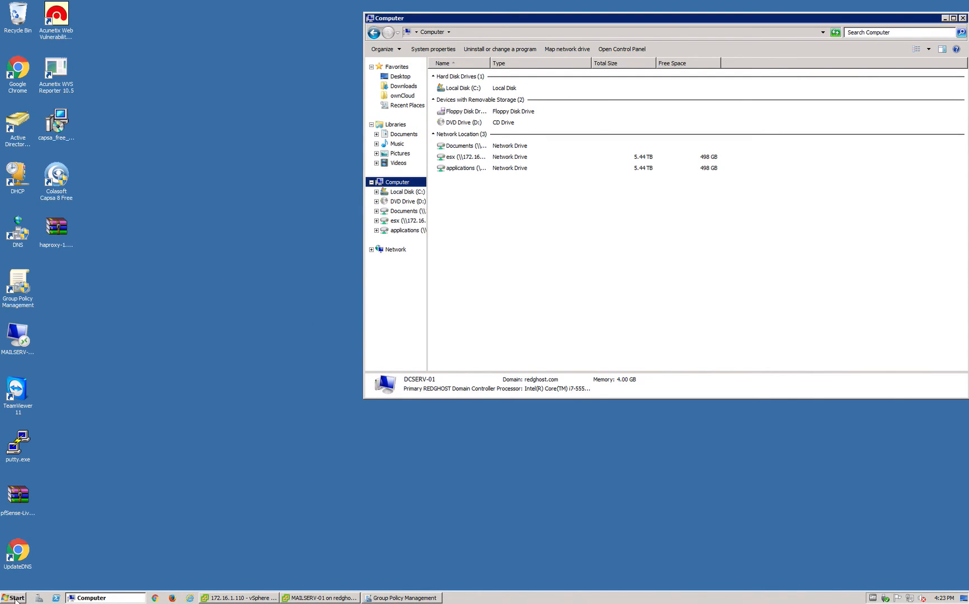
pyautogui.click(13, 597)
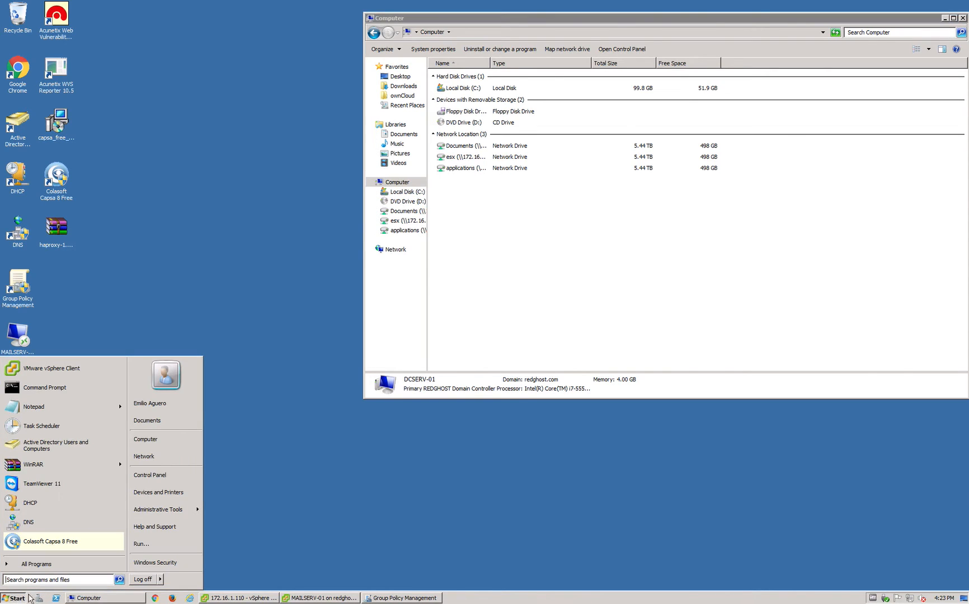
pyautogui.rightClick(146, 439)
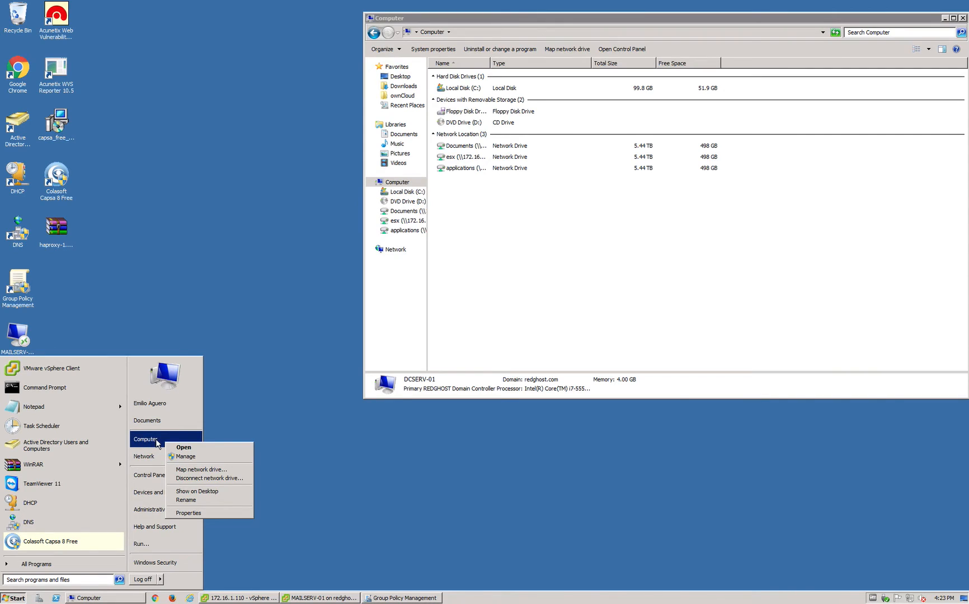
pyautogui.click(183, 456)
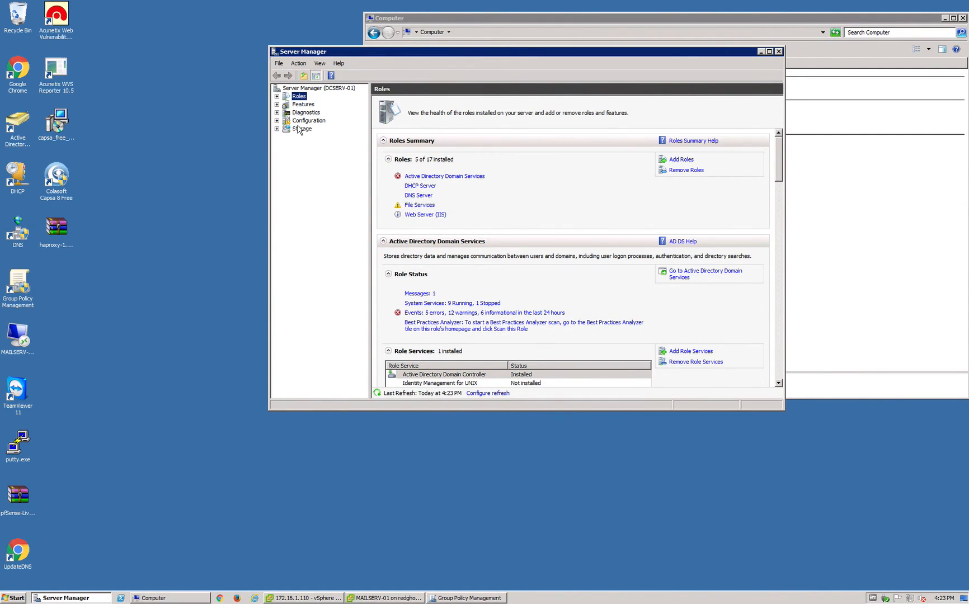
# Step: Open Disk Management under Storage and maximize Server Manager, revealing offline 40 GB Disk 1
pyautogui.click(303, 129)
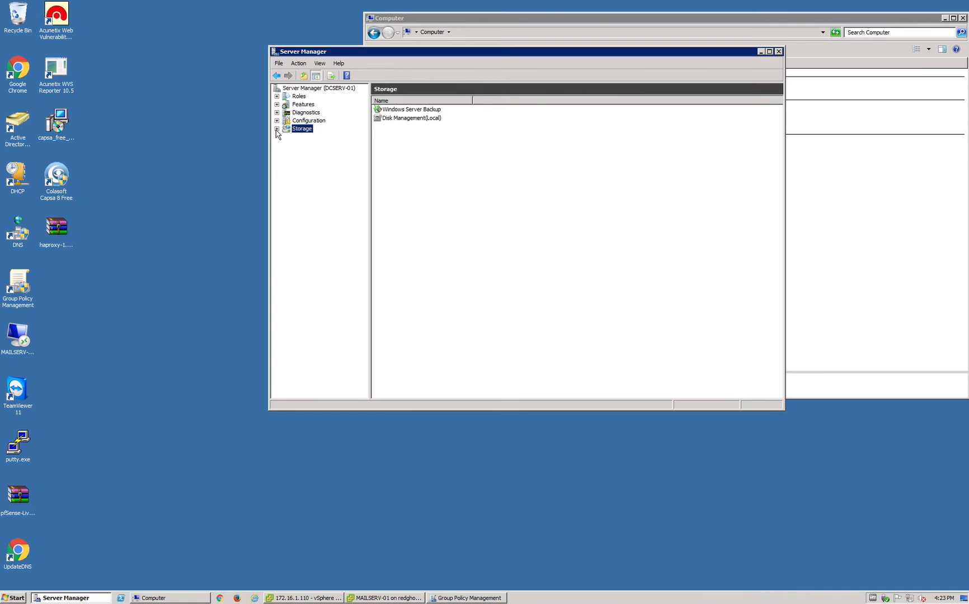
pyautogui.click(277, 130)
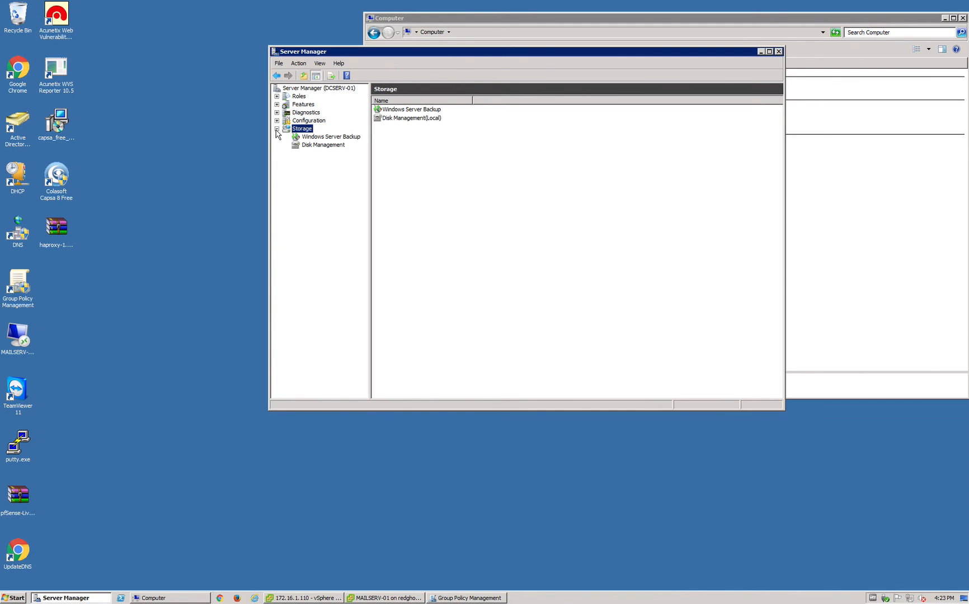
pyautogui.moveTo(320, 148)
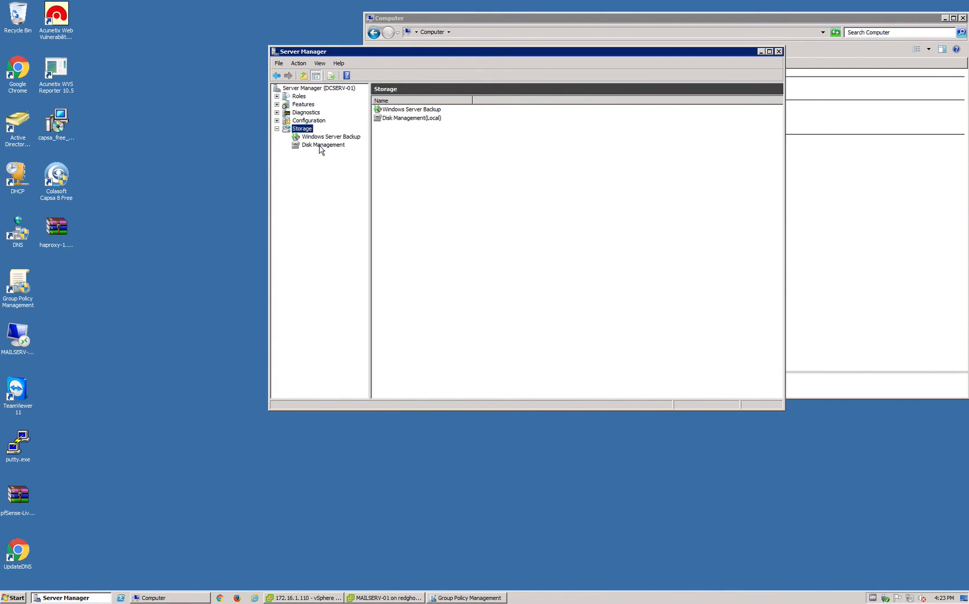
pyautogui.click(323, 144)
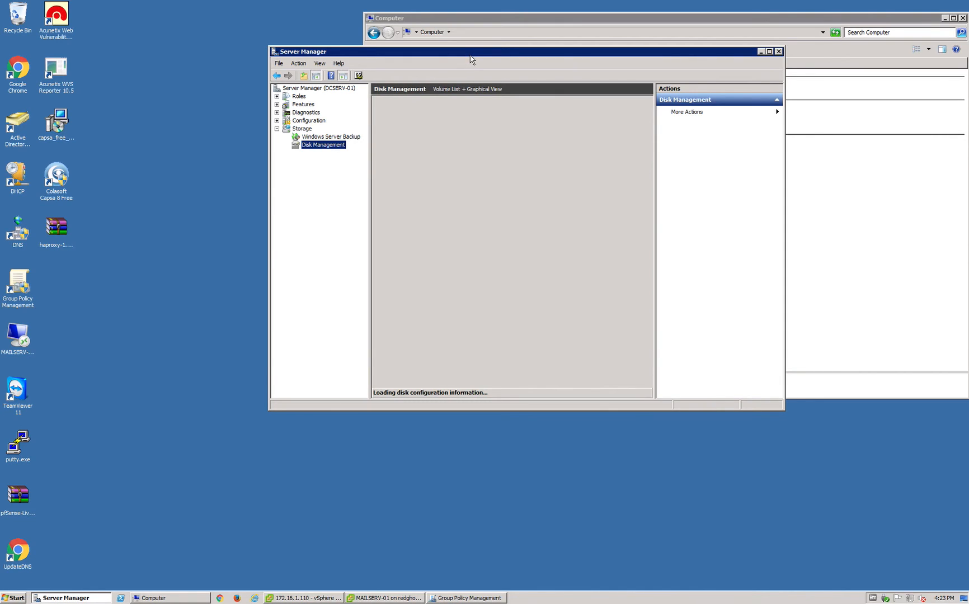
pyautogui.click(769, 52)
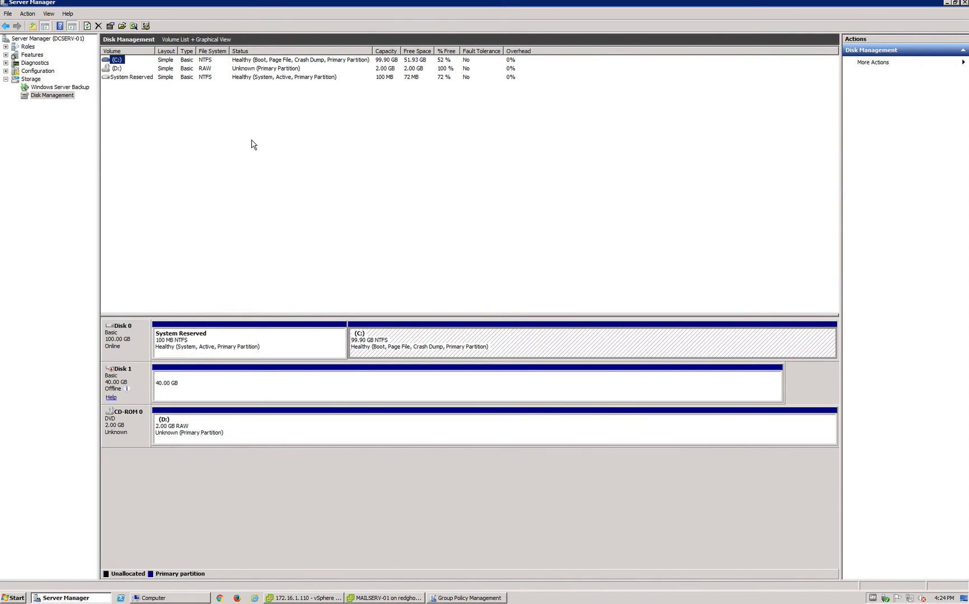
pyautogui.moveTo(120, 379)
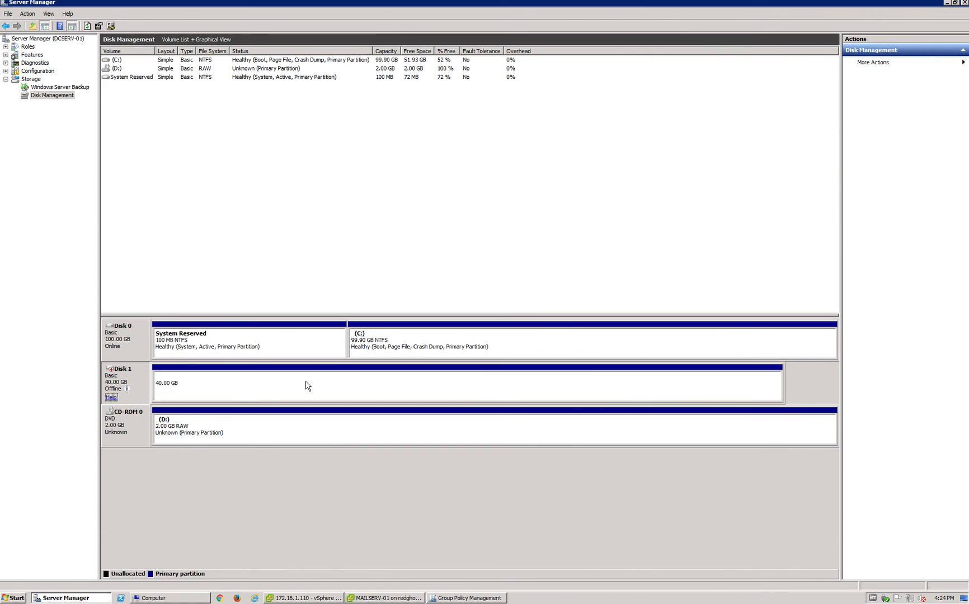
# Step: Bring Disk 1 online as NTFS New Volume (E:) and return to the Explorer window
pyautogui.rightClick(124, 377)
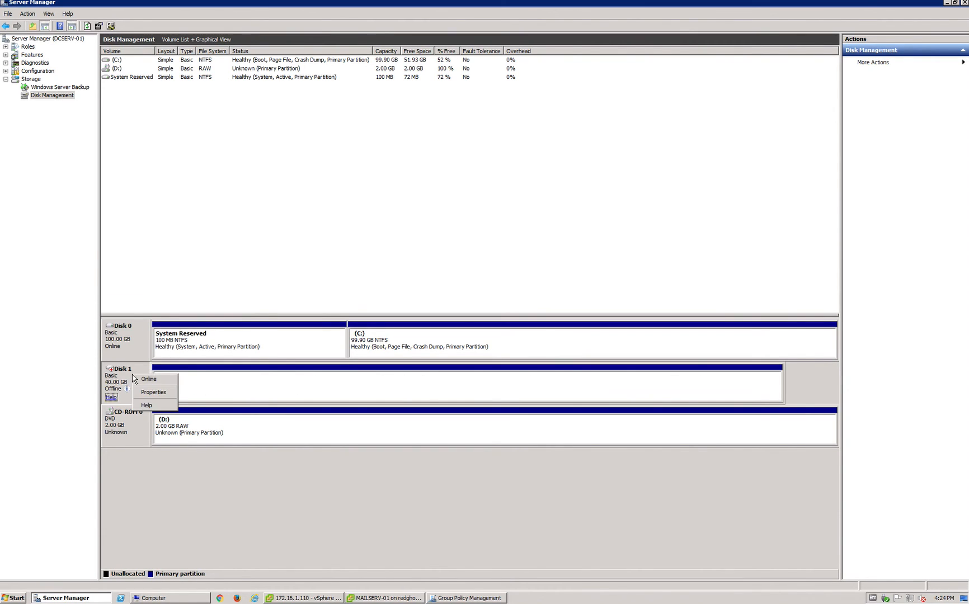
pyautogui.click(149, 379)
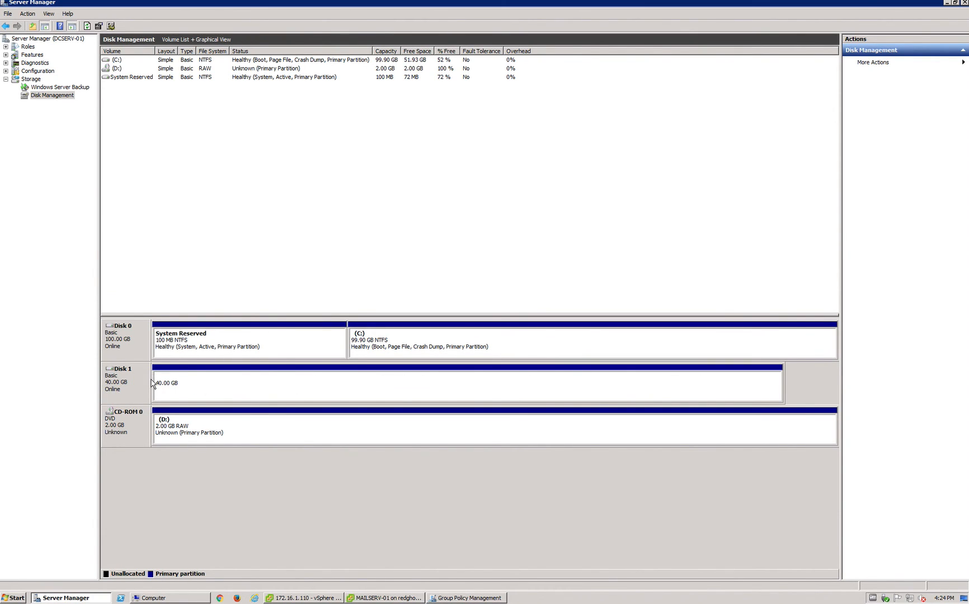
pyautogui.moveTo(193, 392)
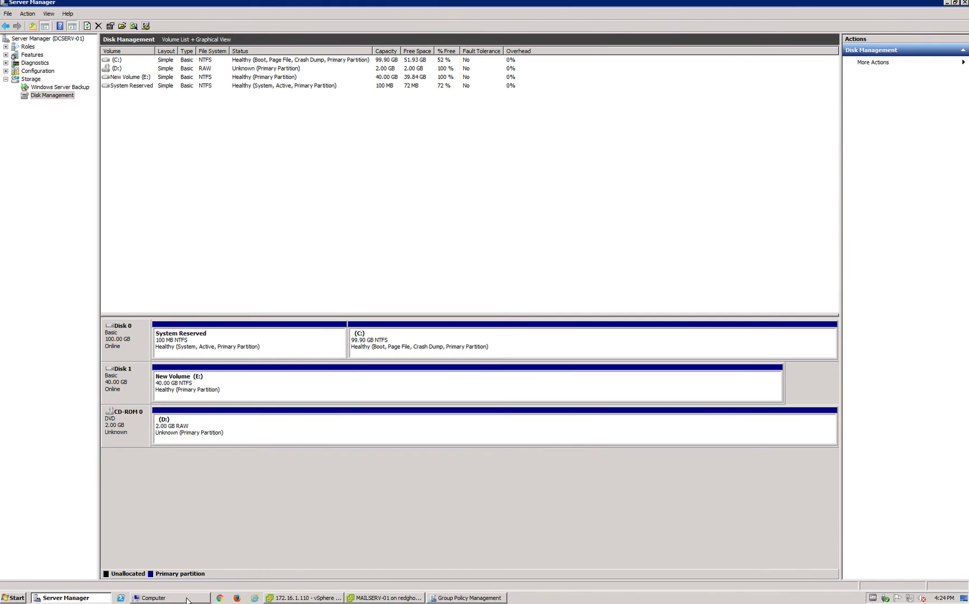
pyautogui.click(152, 598)
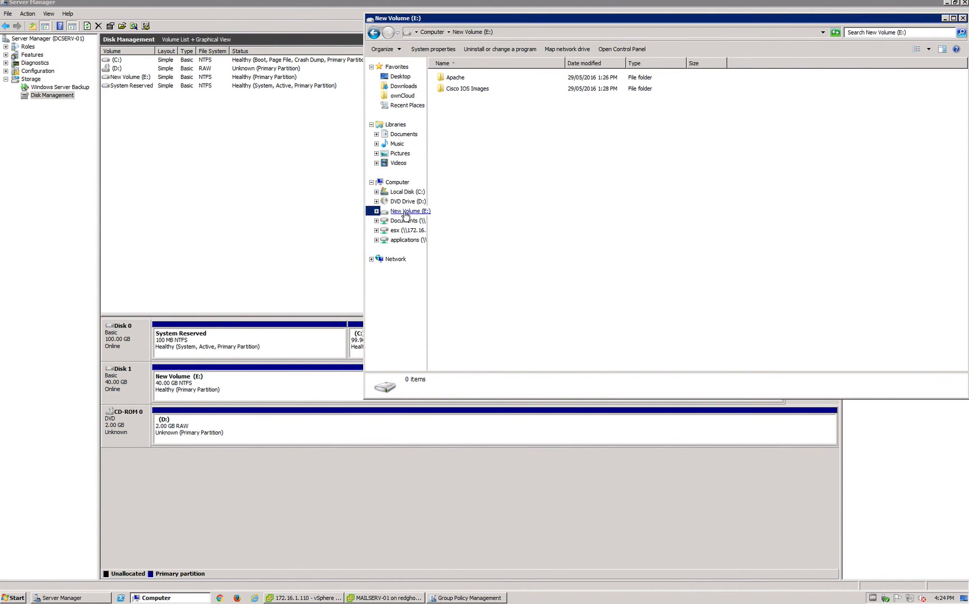
# Step: Browse drive E: showing Apache and Cisco IOS Images, then select DCSERV-01 in vSphere Client
pyautogui.click(456, 77)
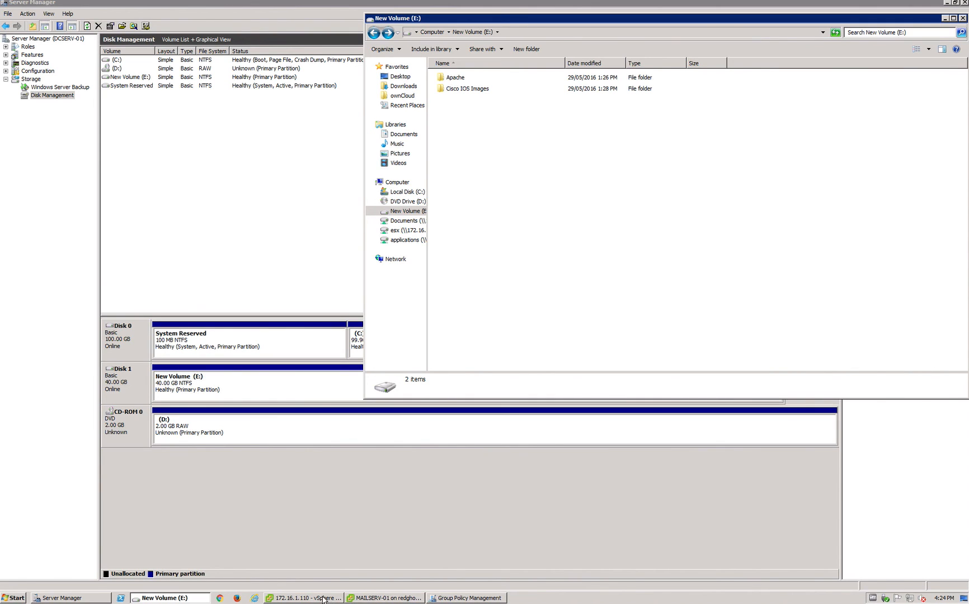
pyautogui.click(303, 598)
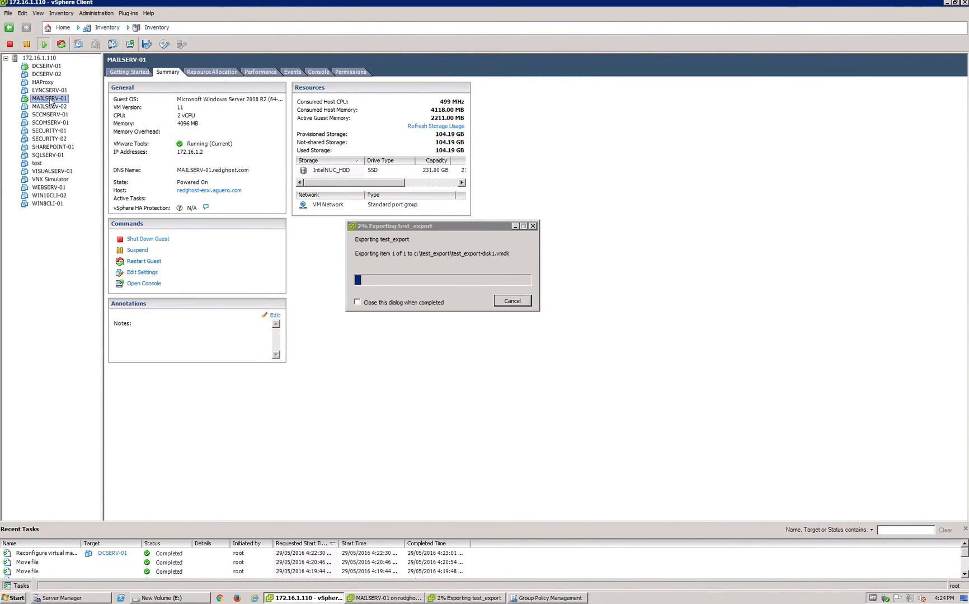
pyautogui.click(46, 67)
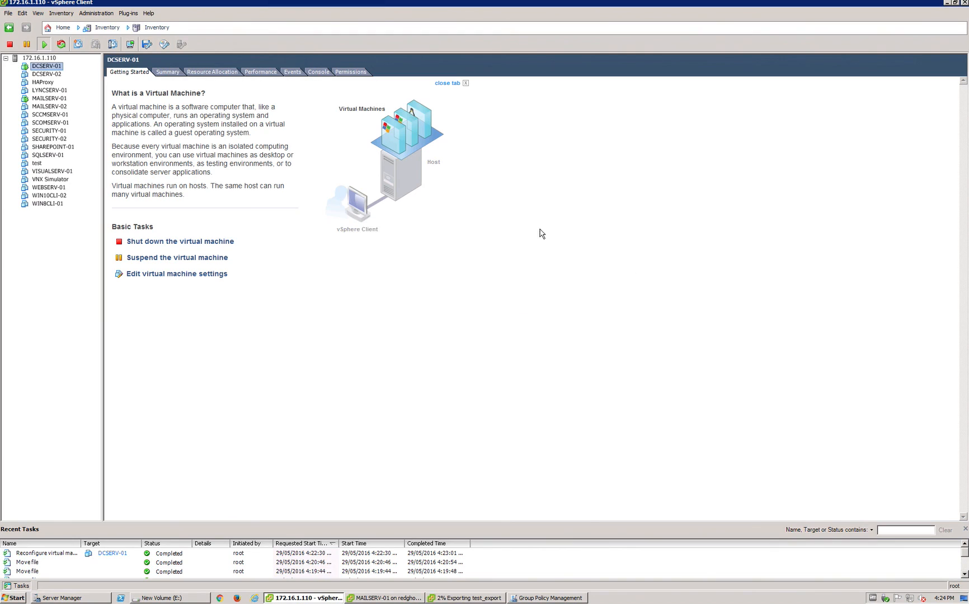